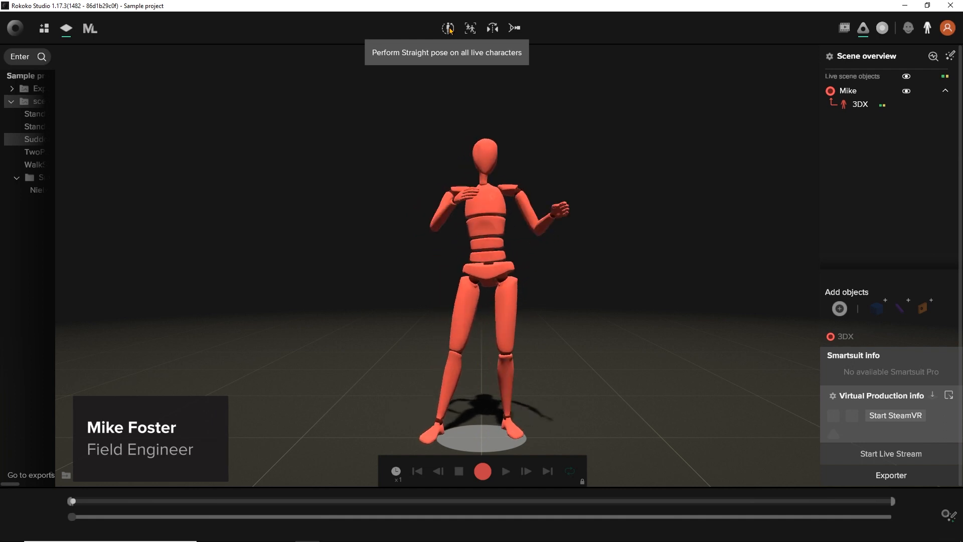
# Bring up the Wifi Setup dialog for the connected 3DX suit from the toolbar suit icon
pyautogui.click(447, 28)
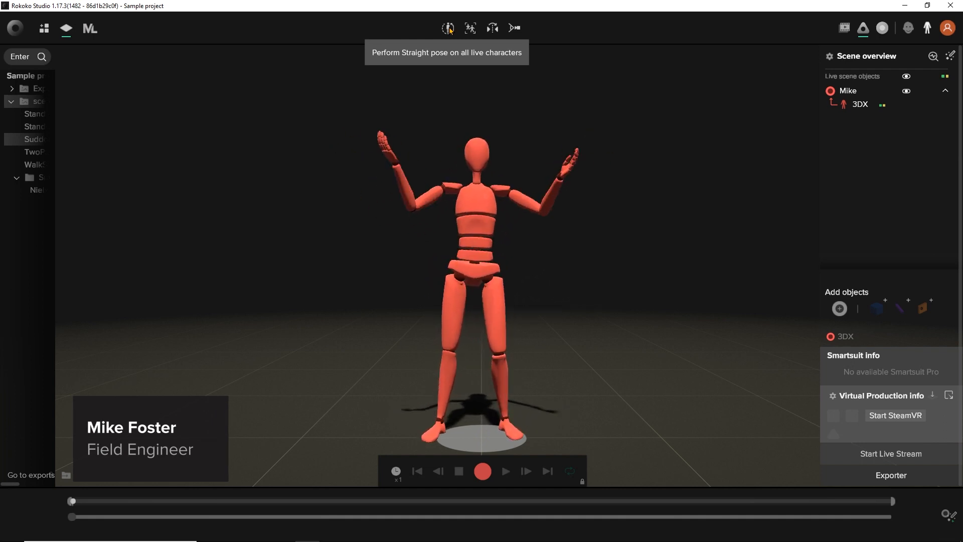
pyautogui.click(448, 28)
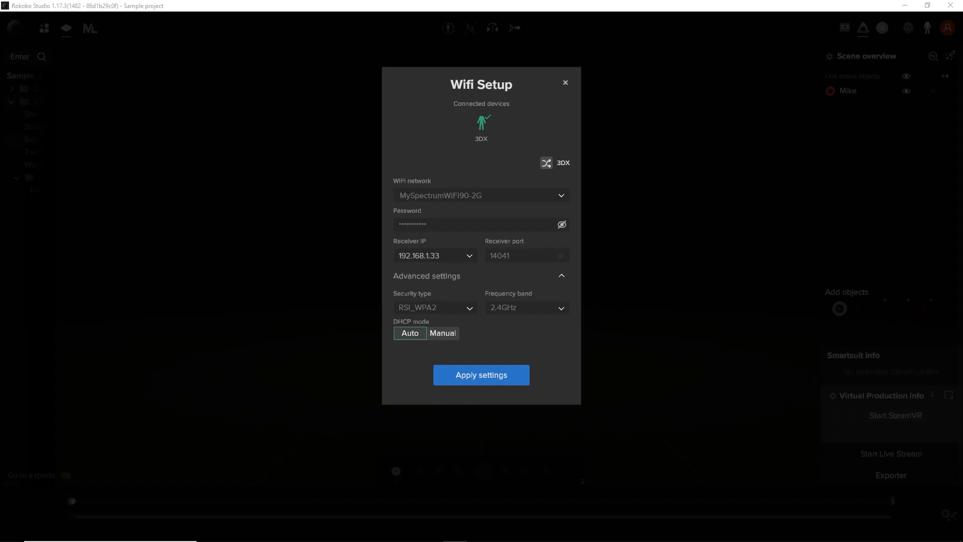
pyautogui.moveTo(470, 330)
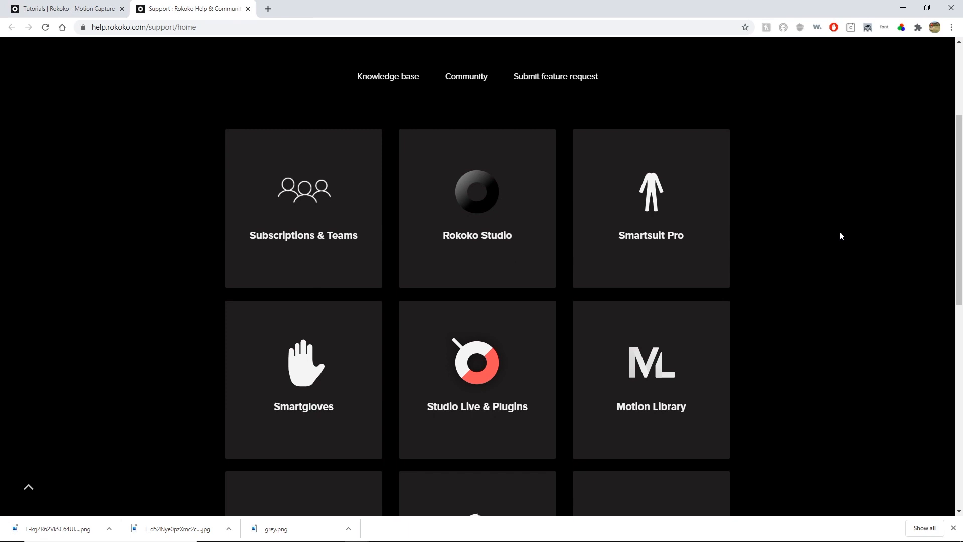
# Enter the Rokoko Studio tile on help.rokoko.com to reach its solution categories
pyautogui.scroll(3)
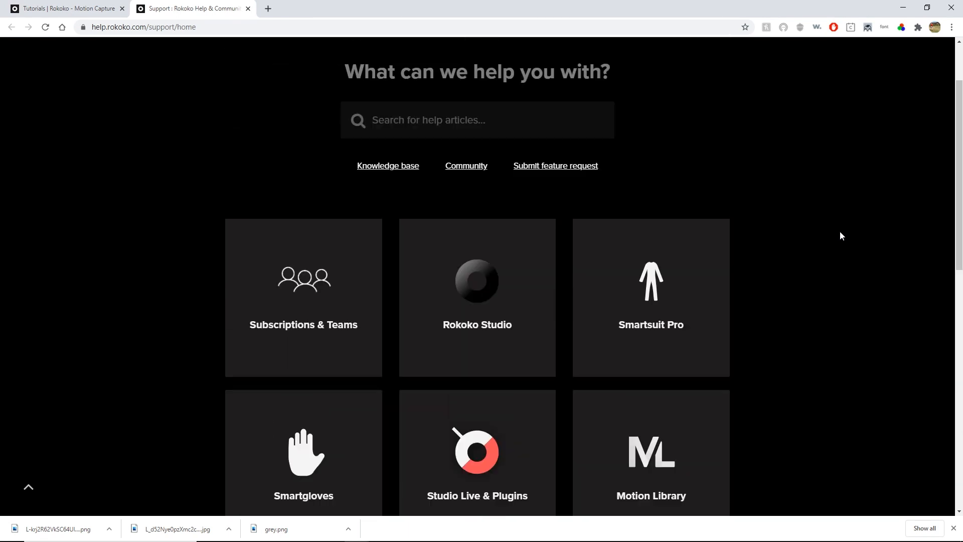
pyautogui.scroll(-3)
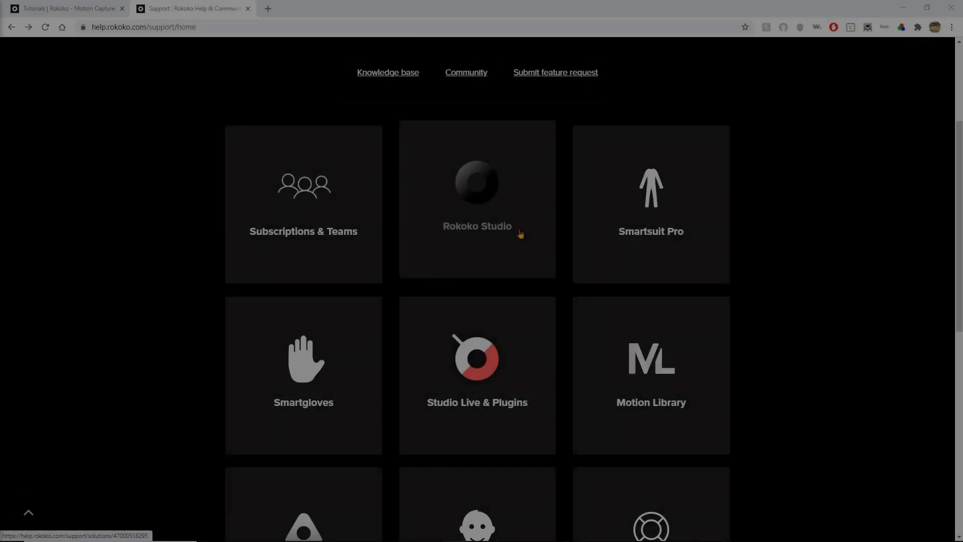
pyautogui.click(478, 199)
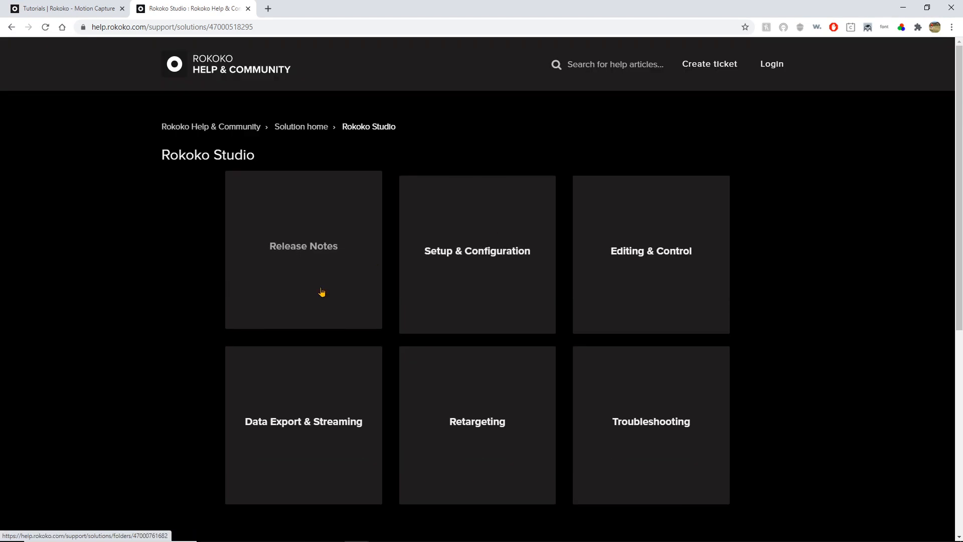
pyautogui.click(303, 246)
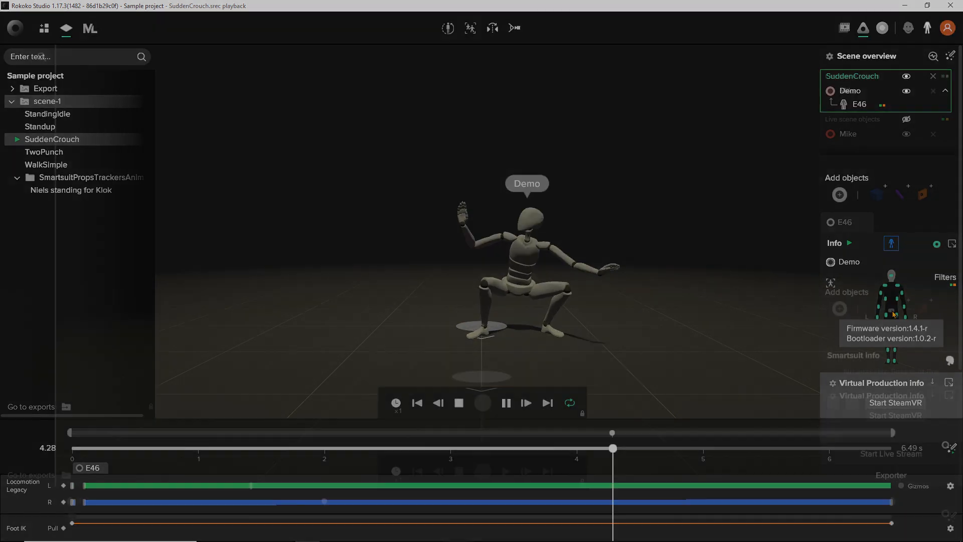
# Show the 3DX suit's WiFi setup, then move to the Smartsuit Pro visibility help article
pyautogui.click(934, 76)
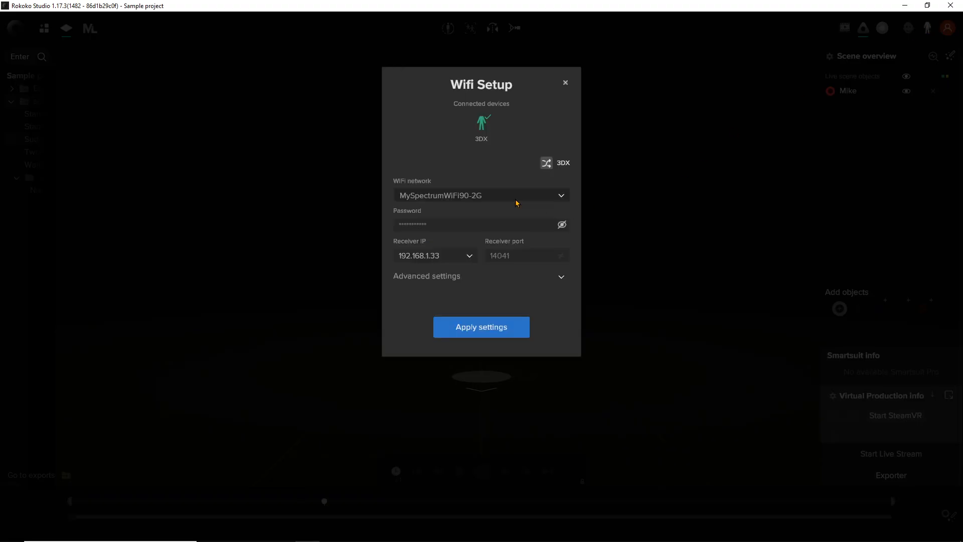
pyautogui.moveTo(661, 183)
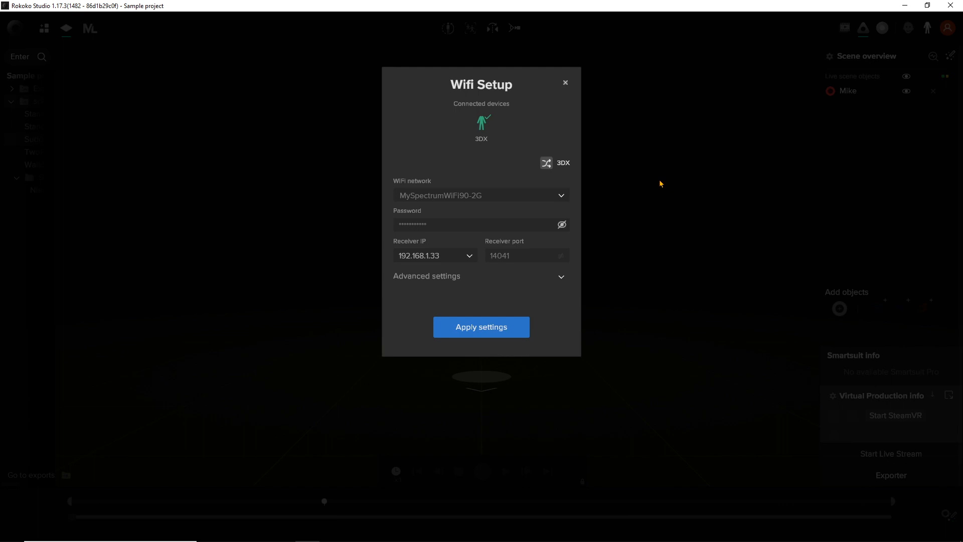
pyautogui.click(564, 83)
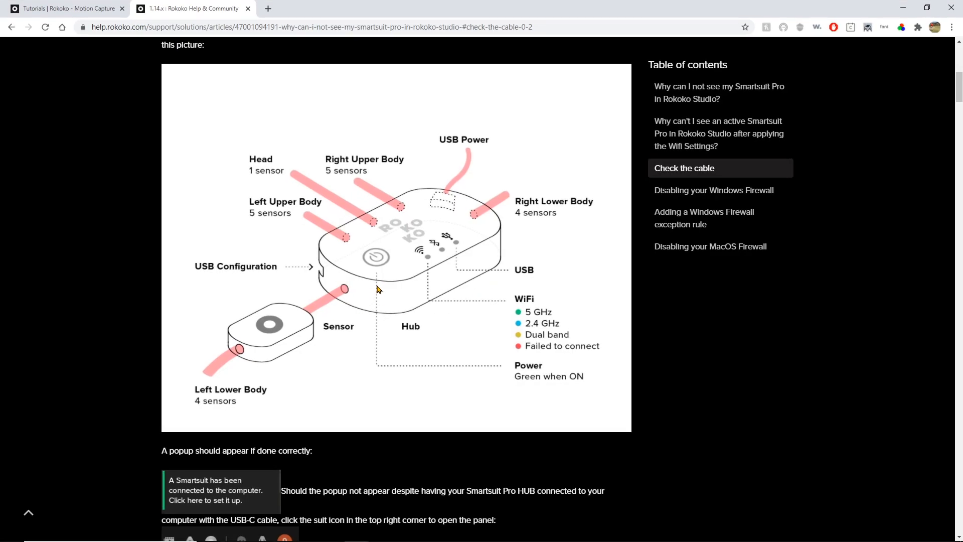
pyautogui.moveTo(429, 315)
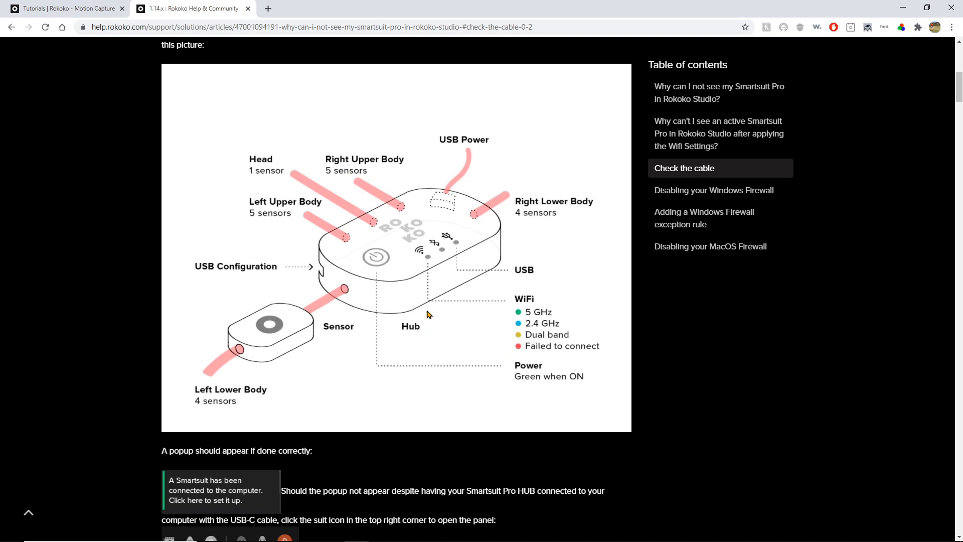
pyautogui.moveTo(428, 264)
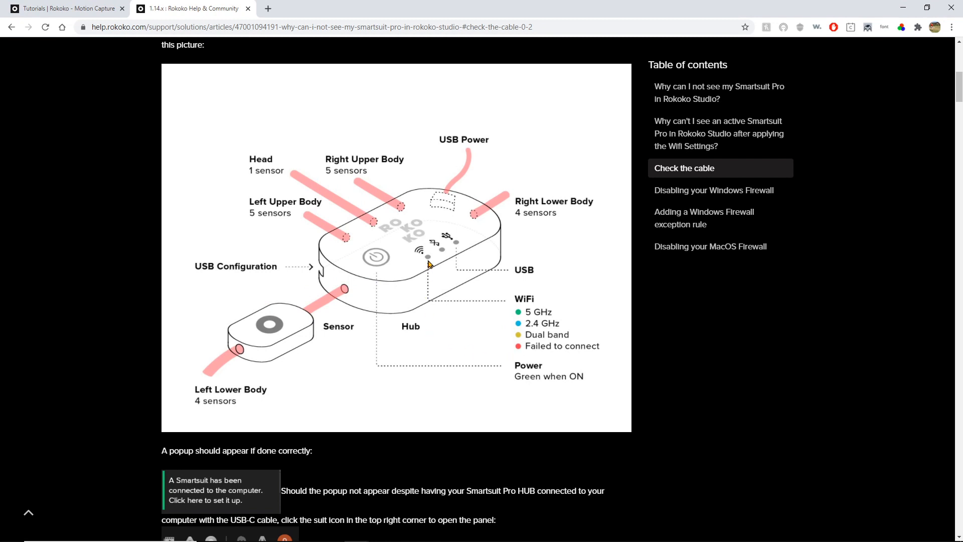
pyautogui.moveTo(431, 263)
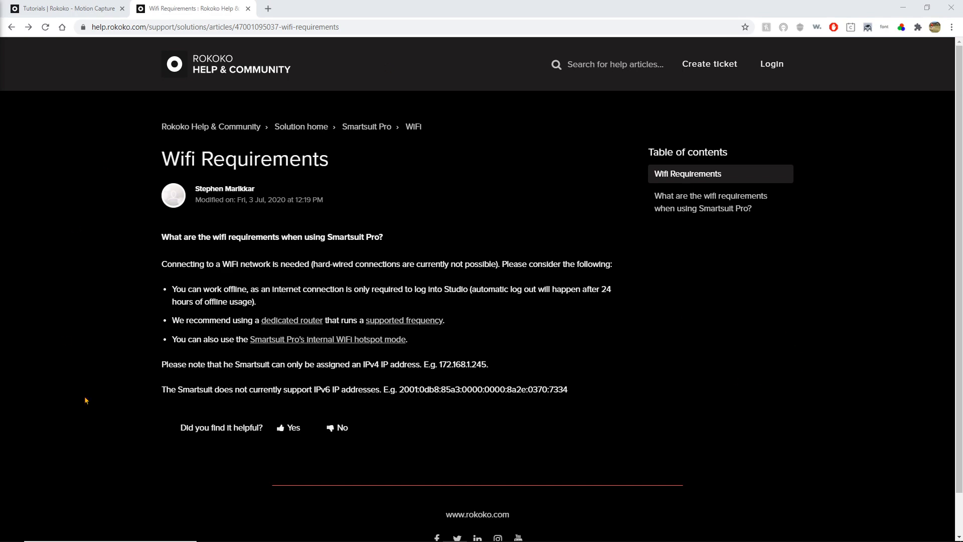
# Read the compatible WiFi routers article and view a recommended TP-LINK router's store listing
pyautogui.click(292, 320)
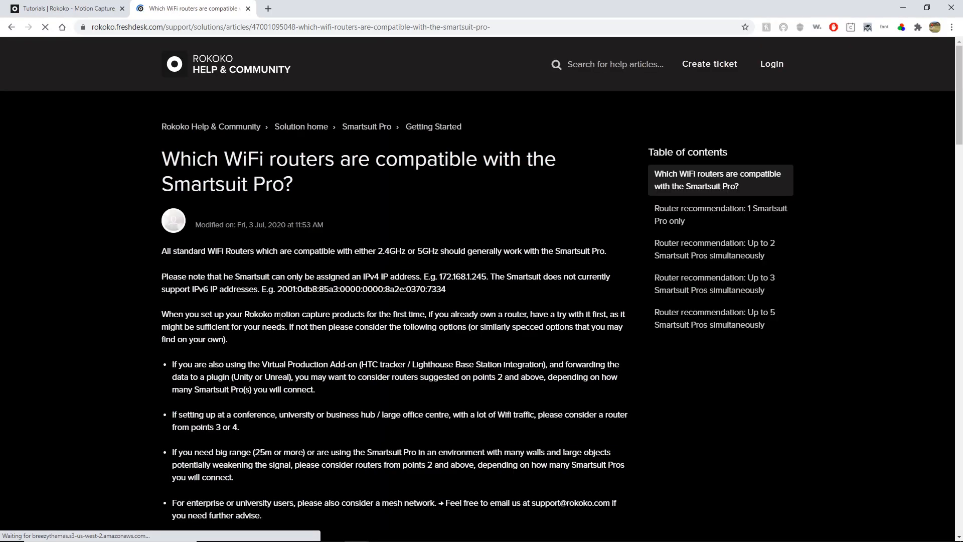
pyautogui.scroll(-3)
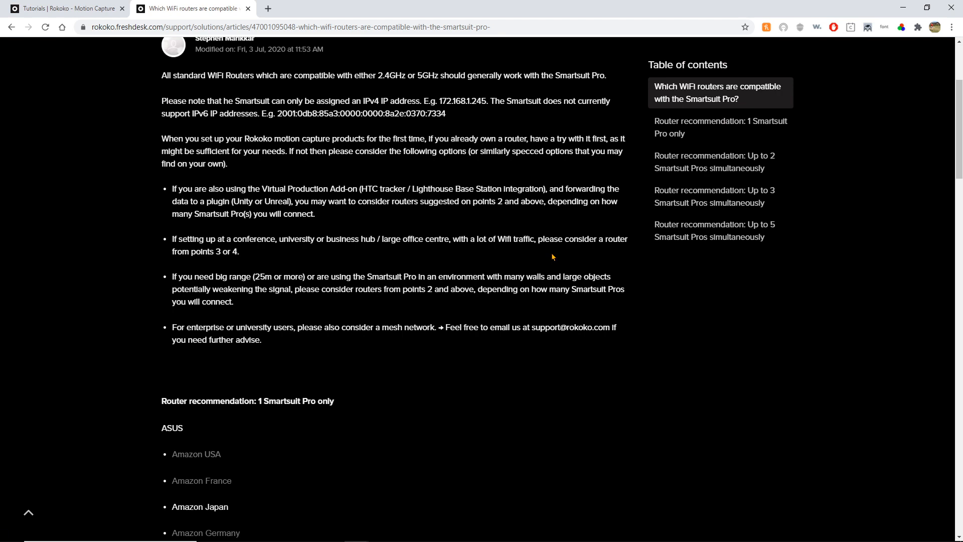
pyautogui.scroll(-3)
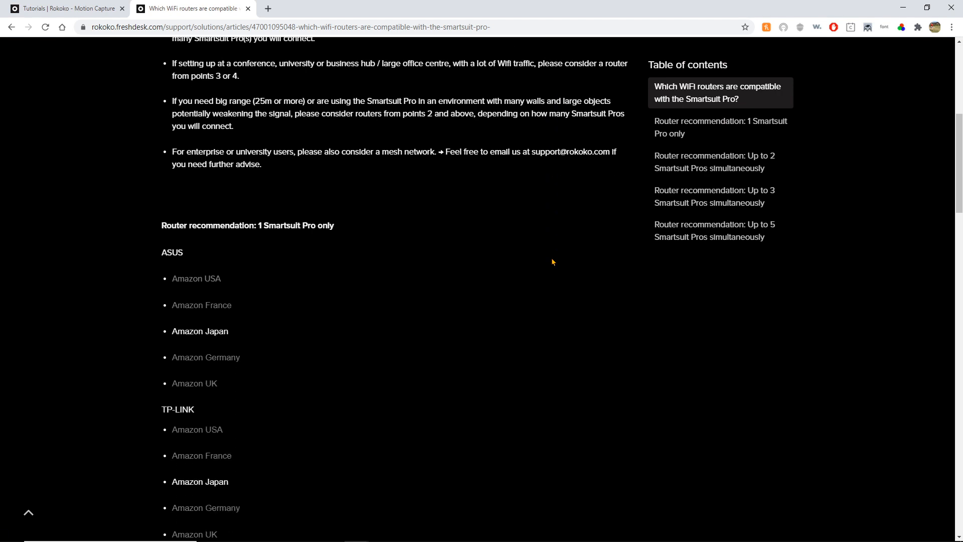
pyautogui.scroll(-3)
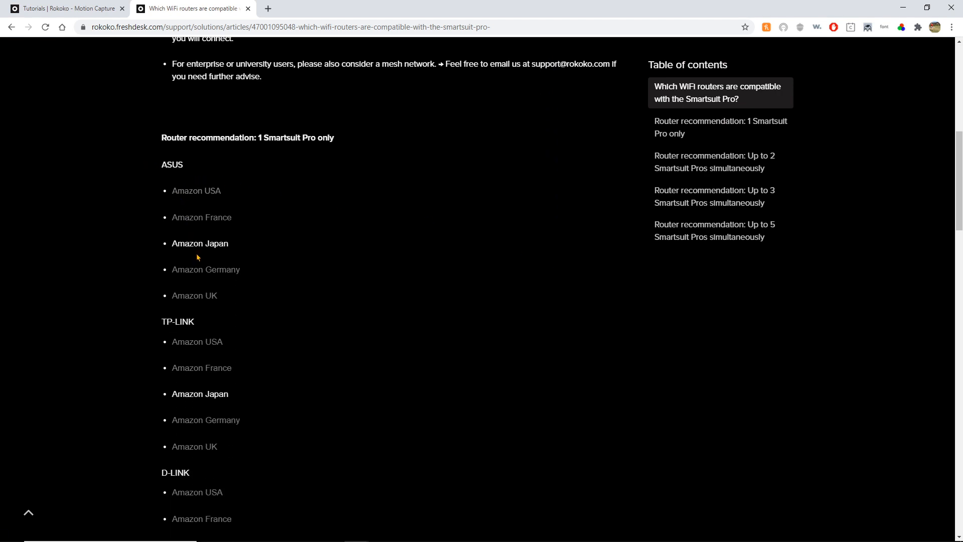
pyautogui.moveTo(256, 374)
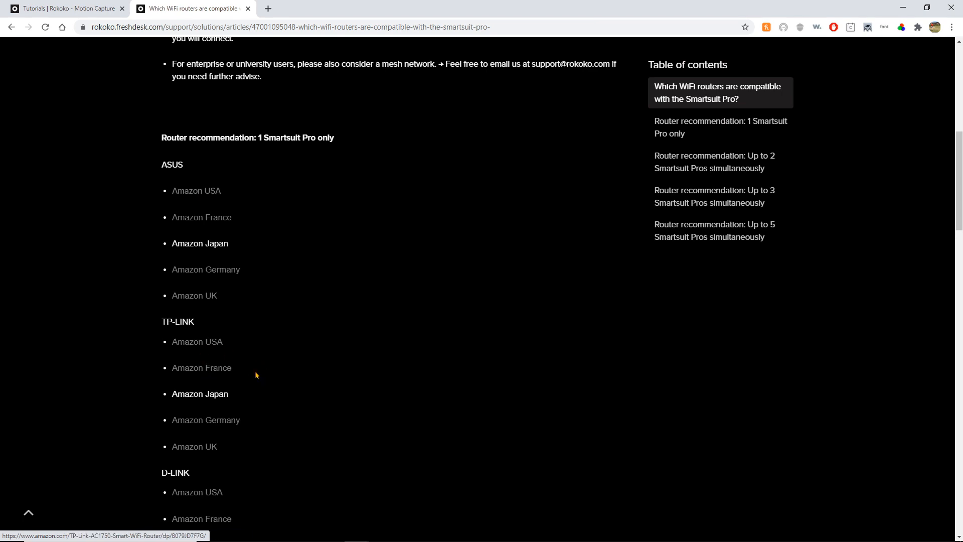
pyautogui.click(721, 127)
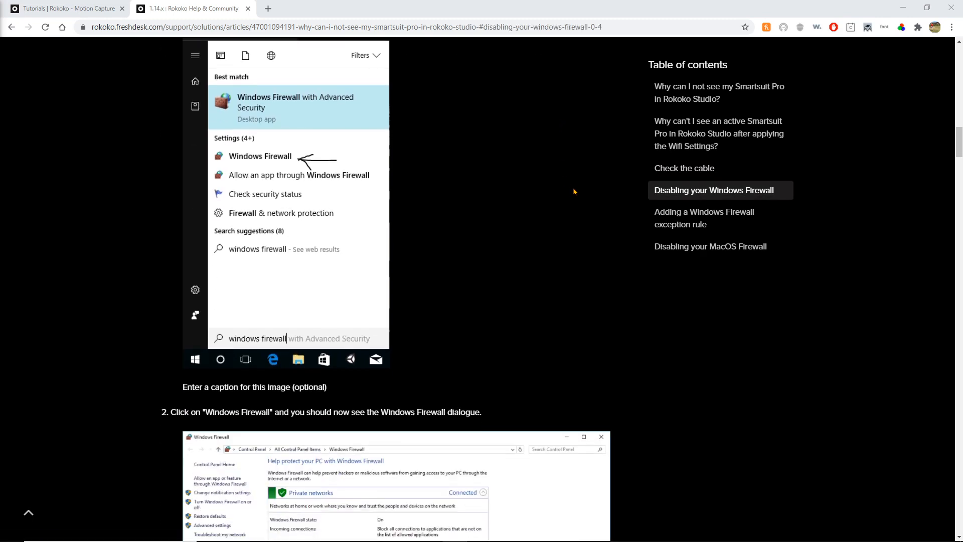
pyautogui.scroll(3)
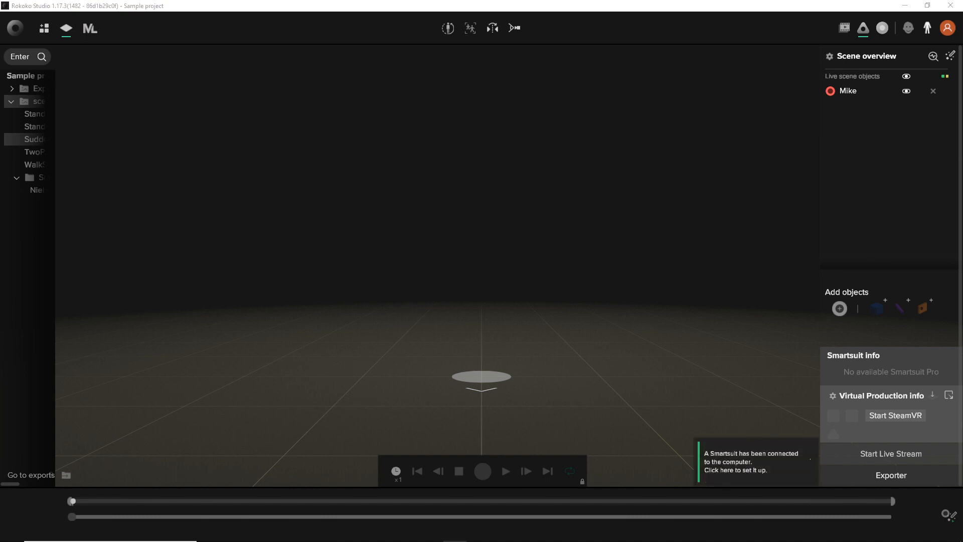
# Apply the current WiFi settings to the connected 3DX suit
pyautogui.click(746, 466)
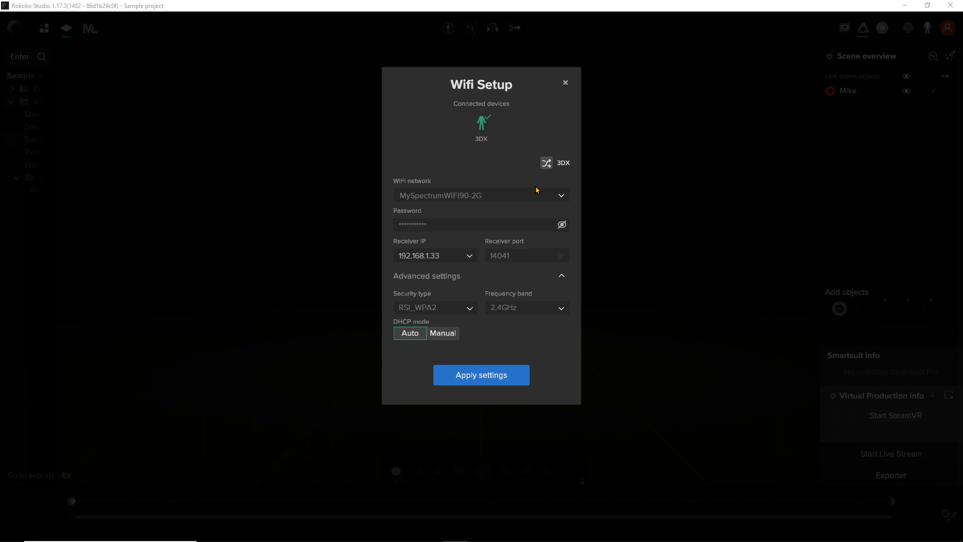
pyautogui.moveTo(509, 258)
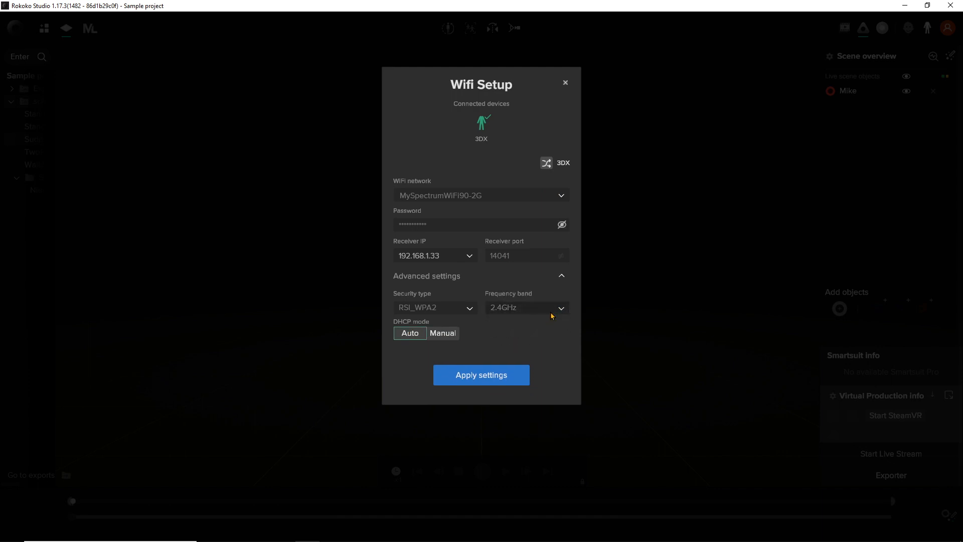
pyautogui.click(481, 374)
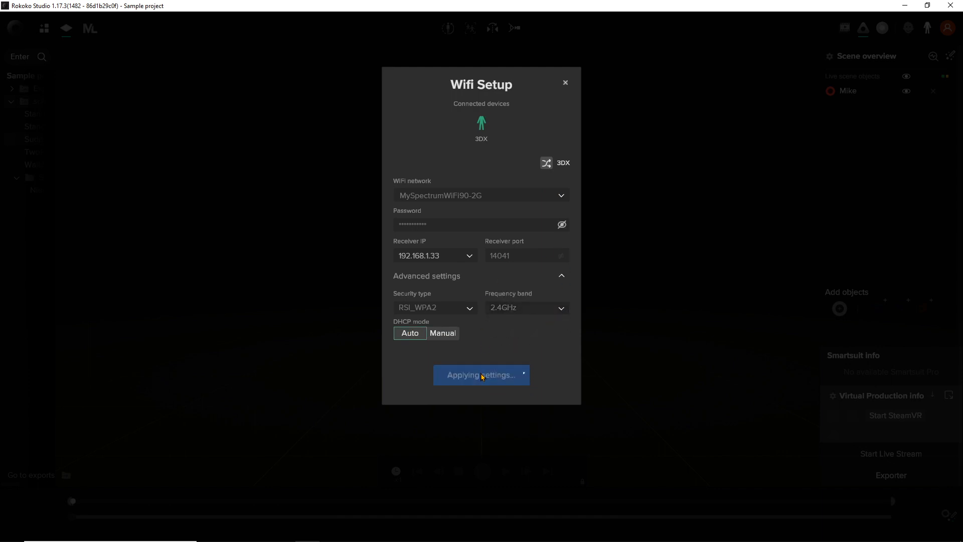
pyautogui.moveTo(538, 395)
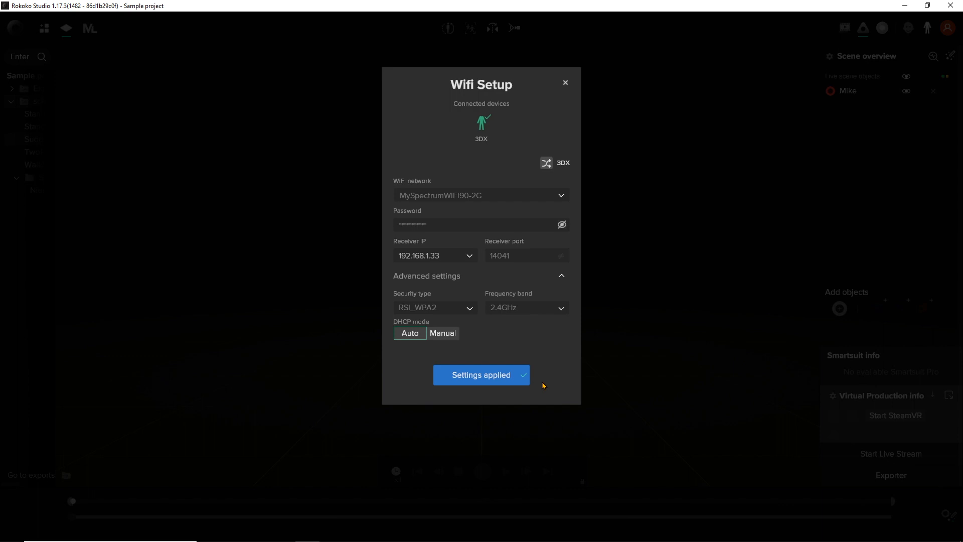
pyautogui.moveTo(547, 387)
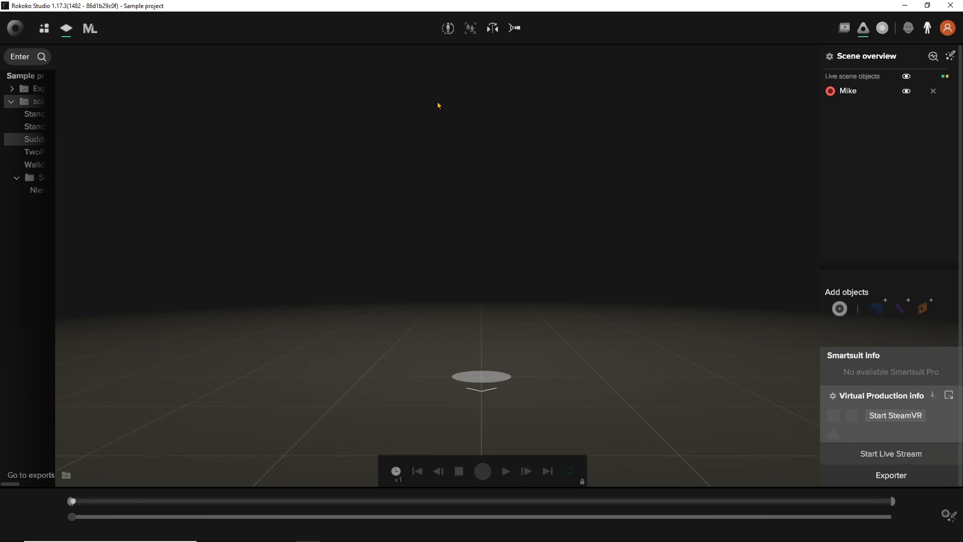
# Start entering new WiFi settings for the suit and search Google for 'What is my local IP'
pyautogui.click(927, 28)
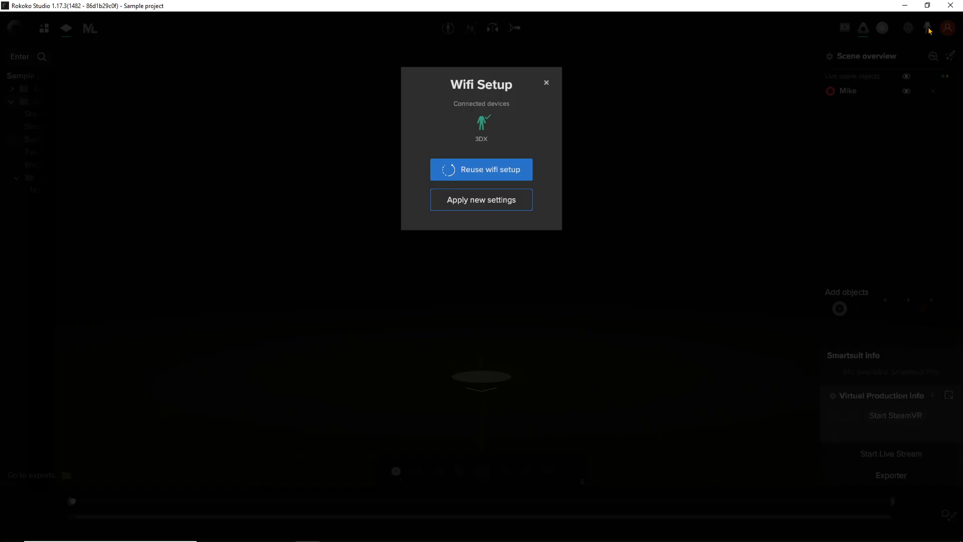
pyautogui.click(481, 199)
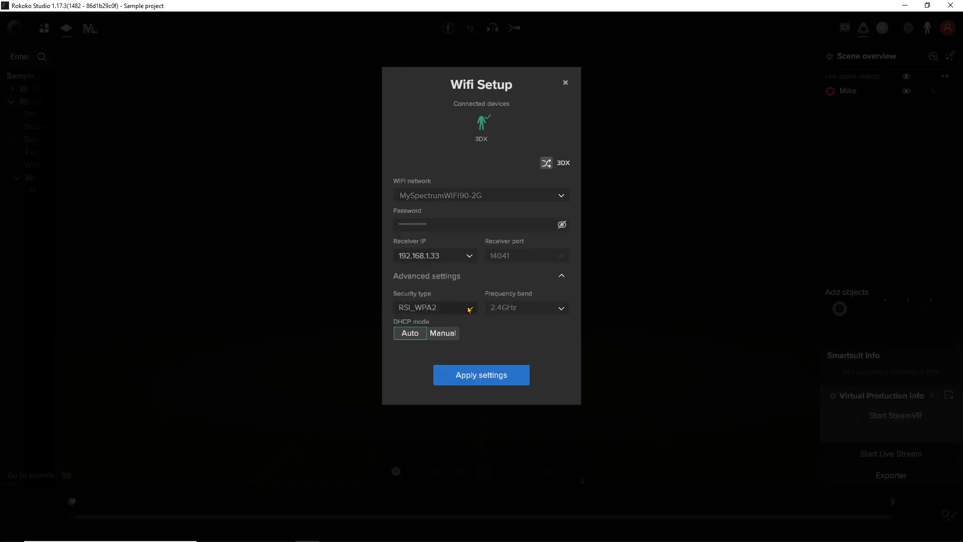
pyautogui.moveTo(427, 250)
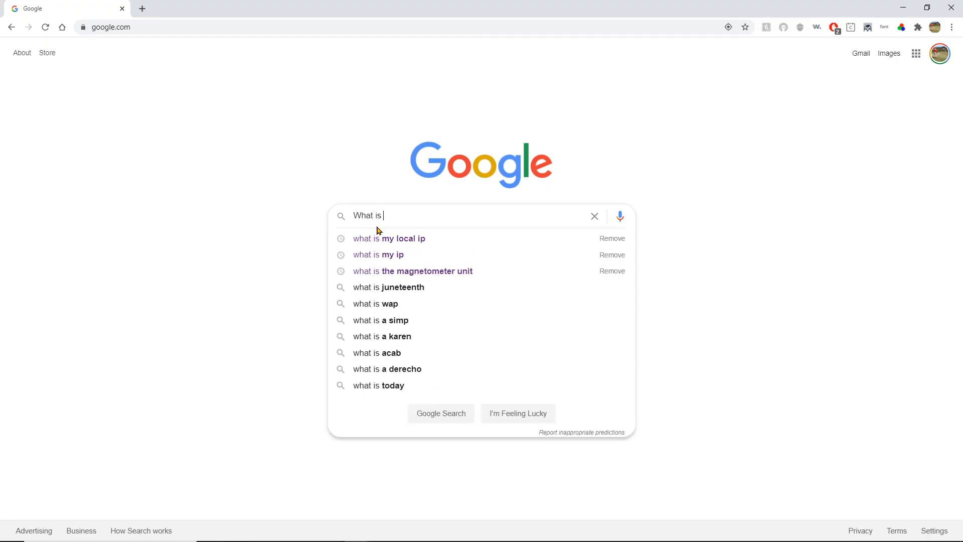
pyautogui.click(389, 239)
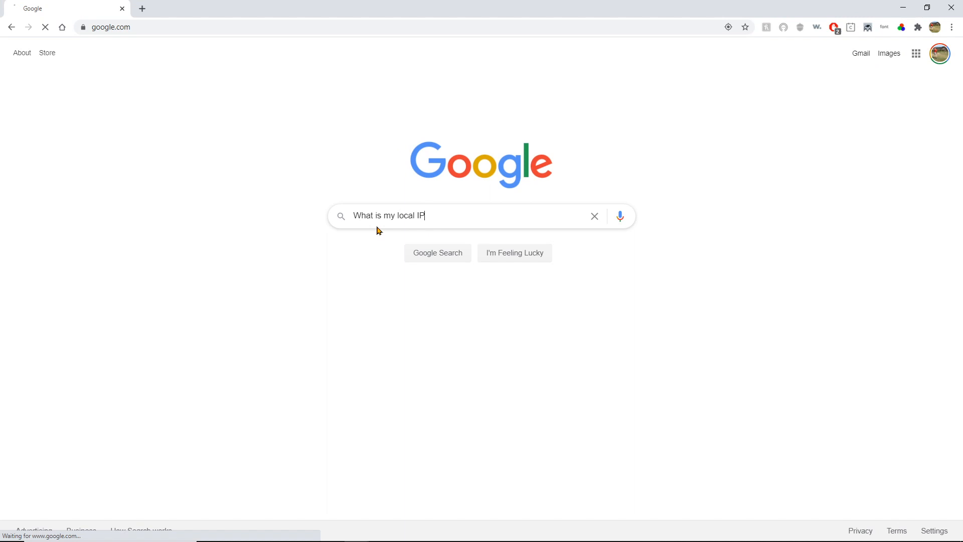
pyautogui.press('Return')
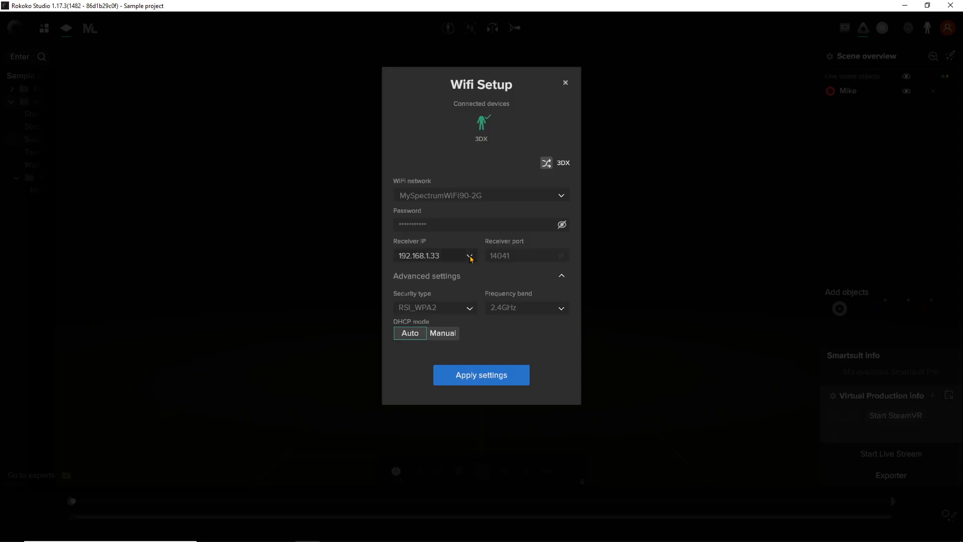
pyautogui.moveTo(470, 258)
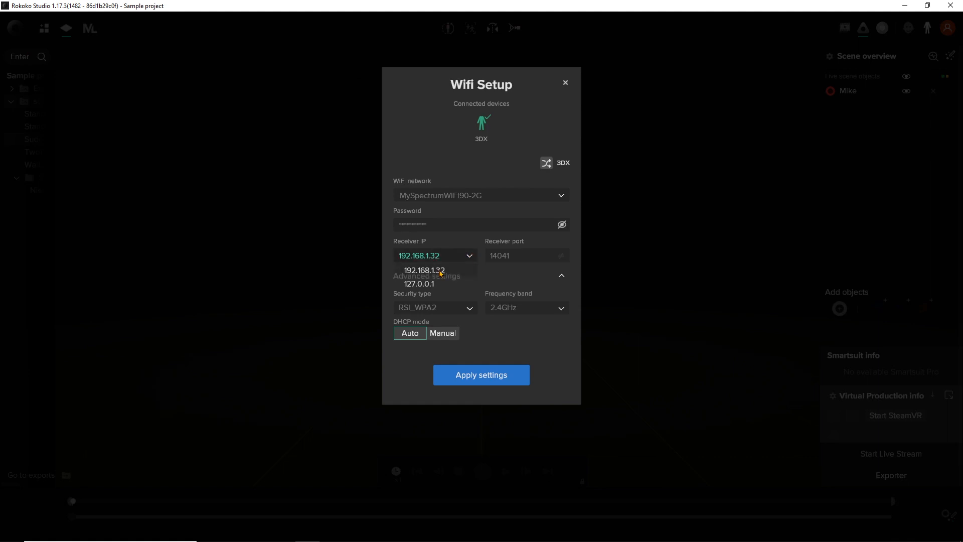
# Set the receiver IP to 192.168.1.32 and send the new WiFi settings to the suit
pyautogui.click(481, 374)
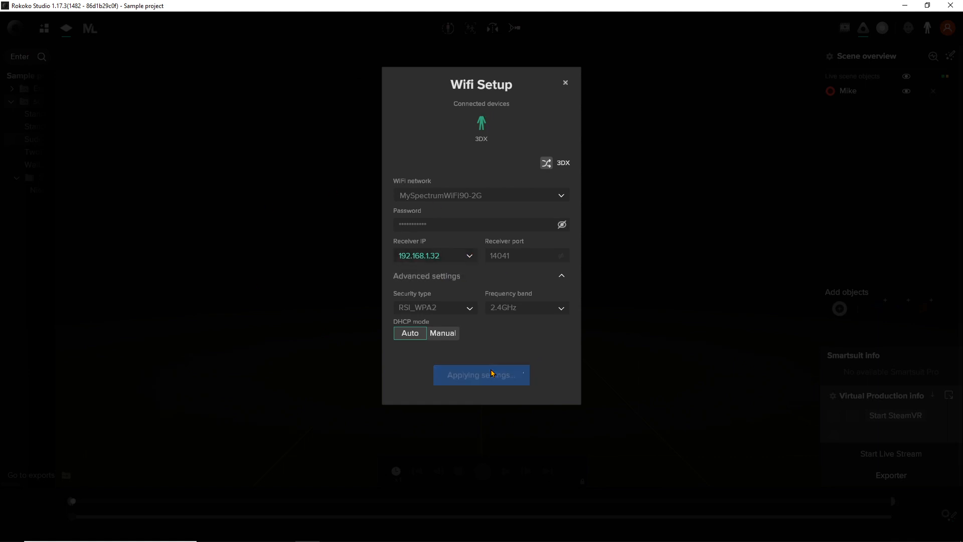
pyautogui.click(481, 374)
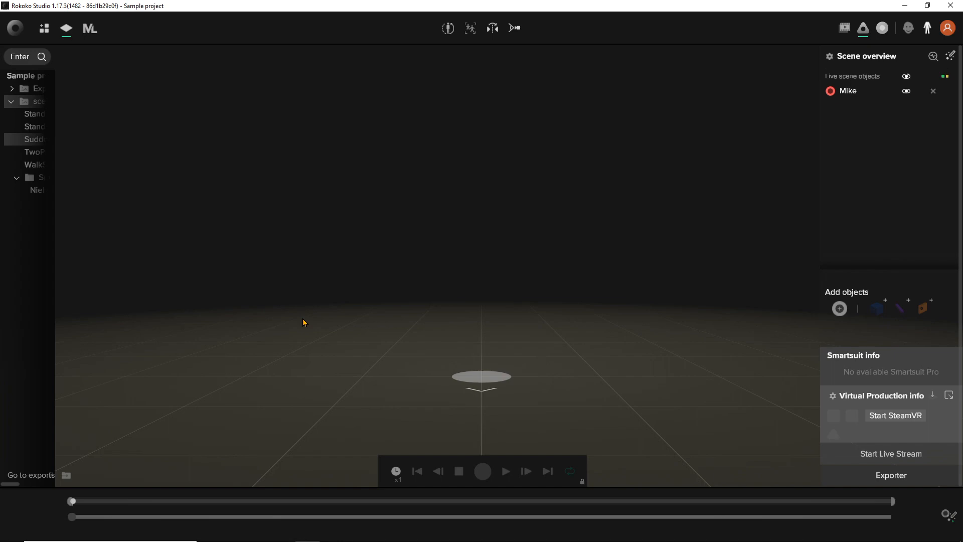
pyautogui.moveTo(701, 327)
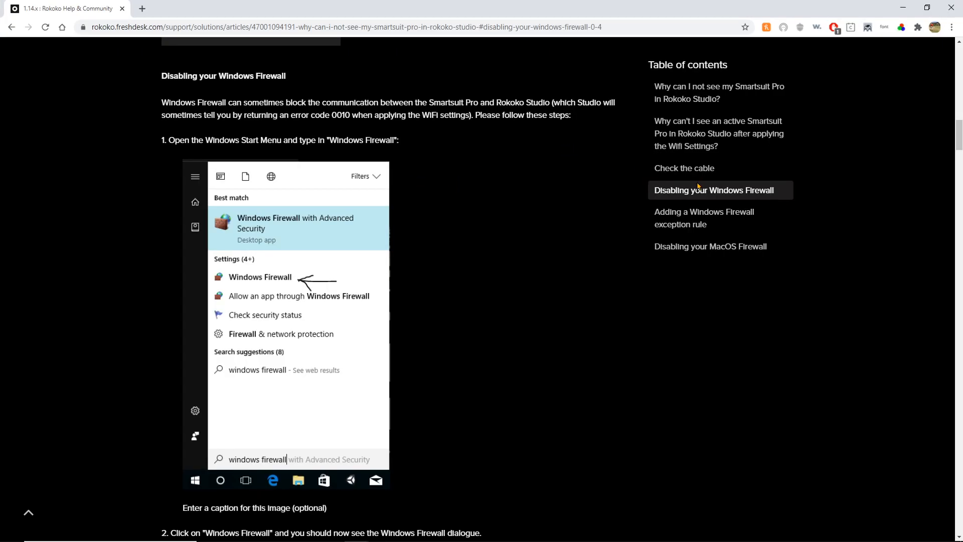
# Read the Windows Firewall disabling steps and jump to the firewall exception rule section
pyautogui.scroll(-3)
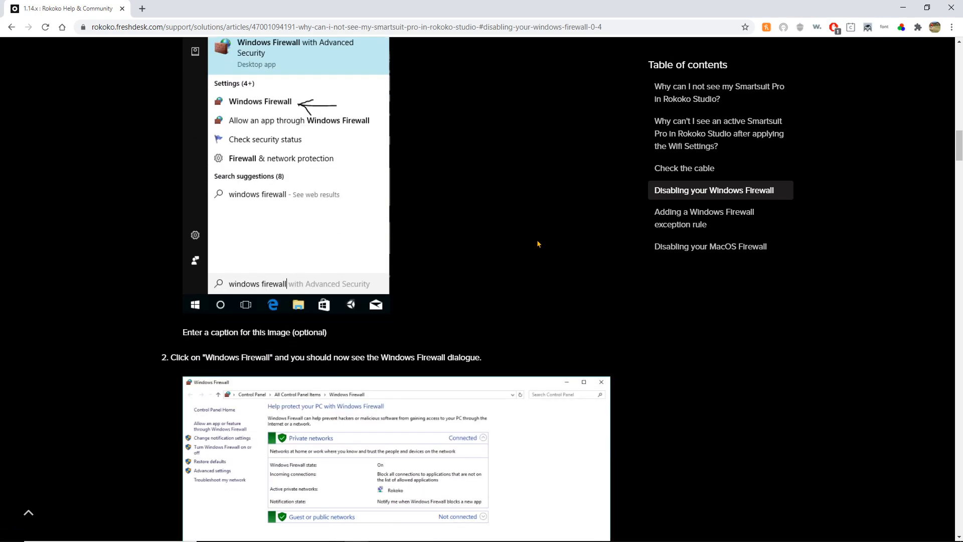
pyautogui.scroll(-3)
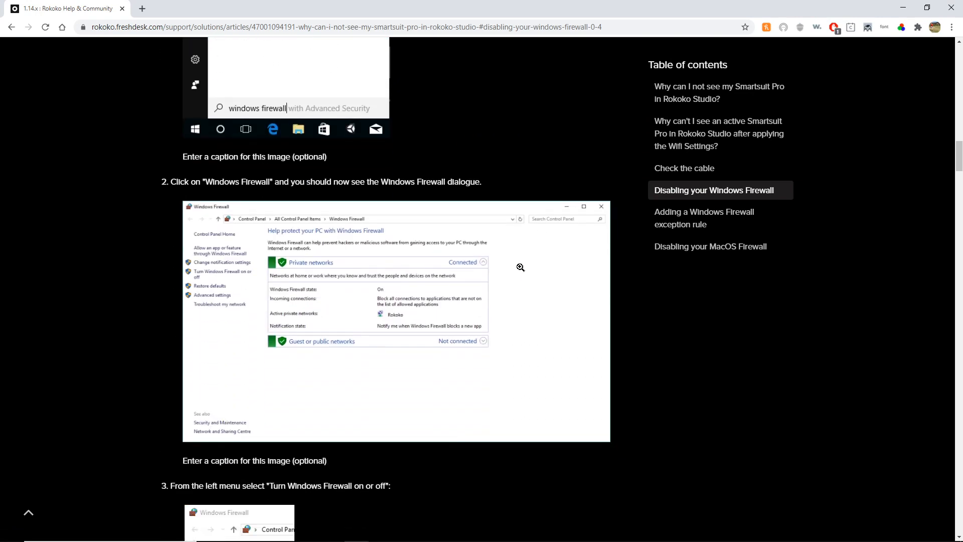
pyautogui.scroll(-3)
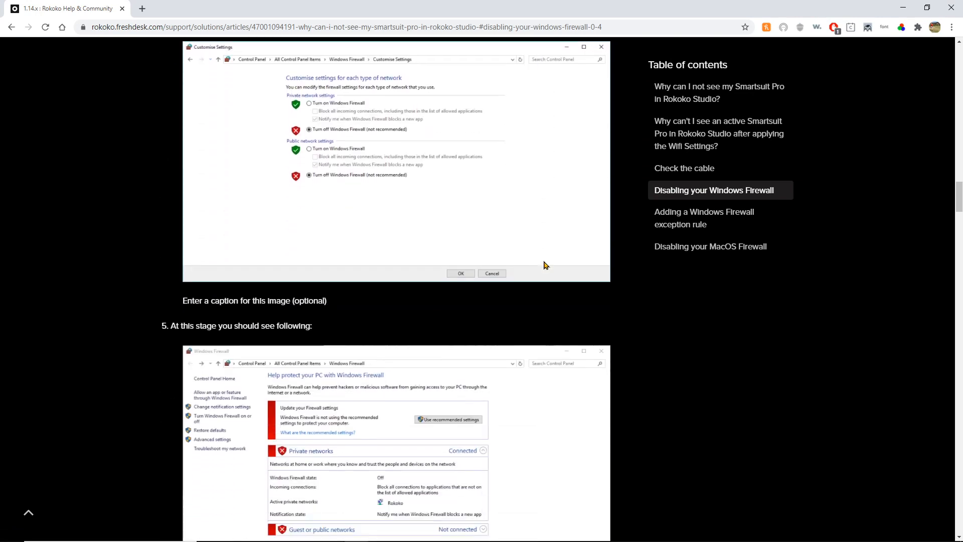
pyautogui.click(705, 218)
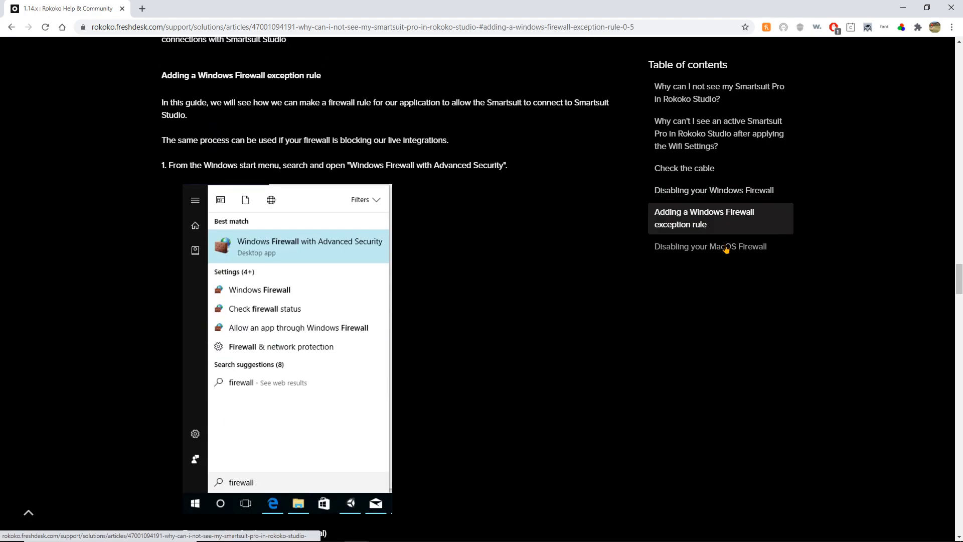
pyautogui.click(711, 247)
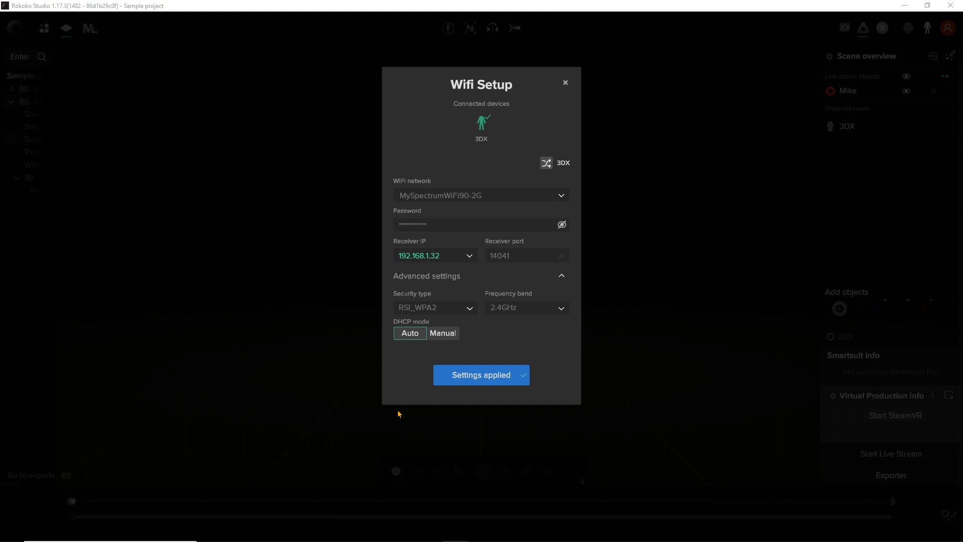
# With settings applied, switch to the Smartsuit Pro section of Rokoko Help & Community
pyautogui.click(564, 82)
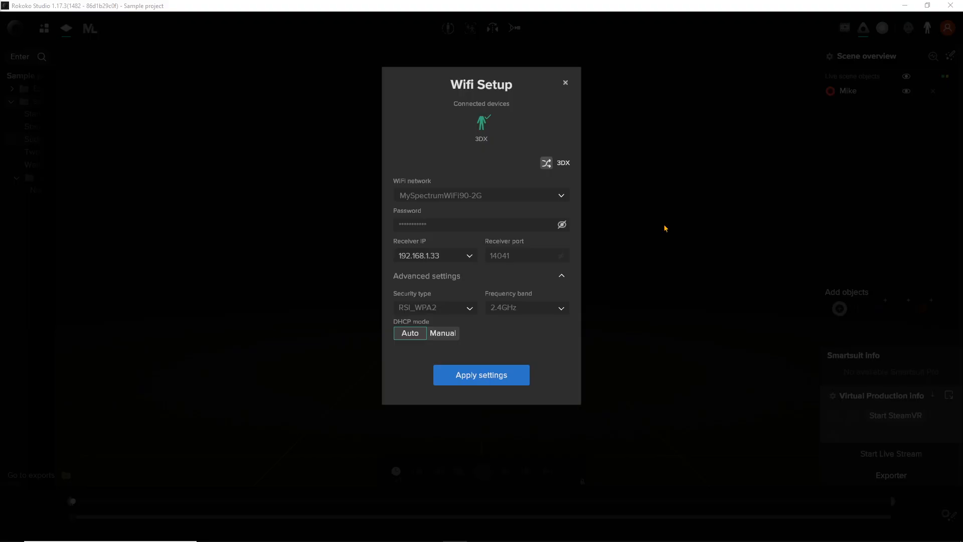
pyautogui.click(565, 83)
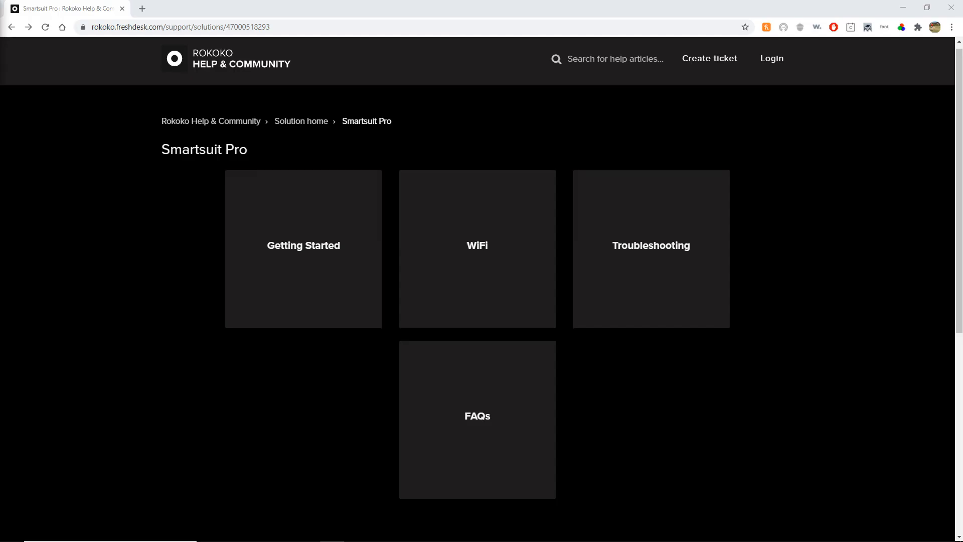
pyautogui.moveTo(773, 215)
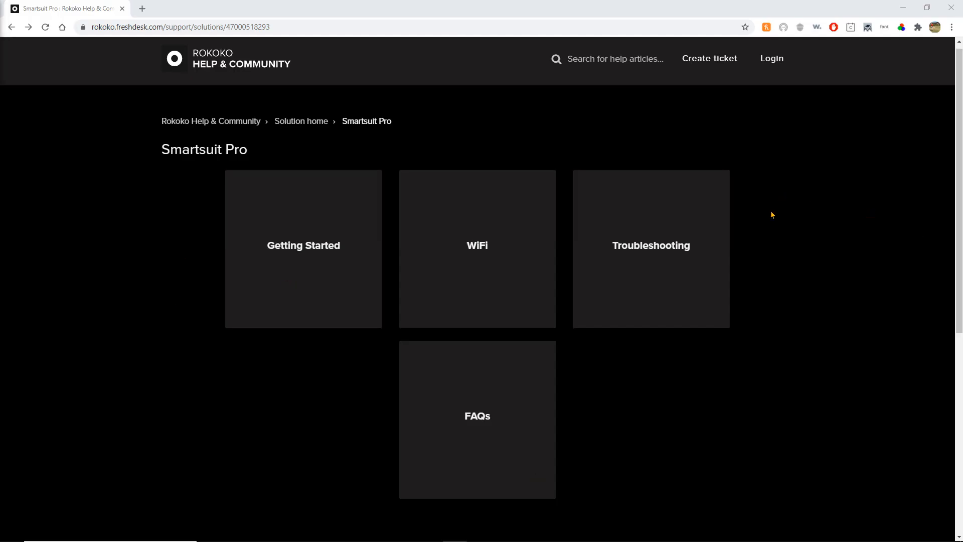
# Read the Getting Started article on batteries compatible with the Smartsuit Pro
pyautogui.click(303, 245)
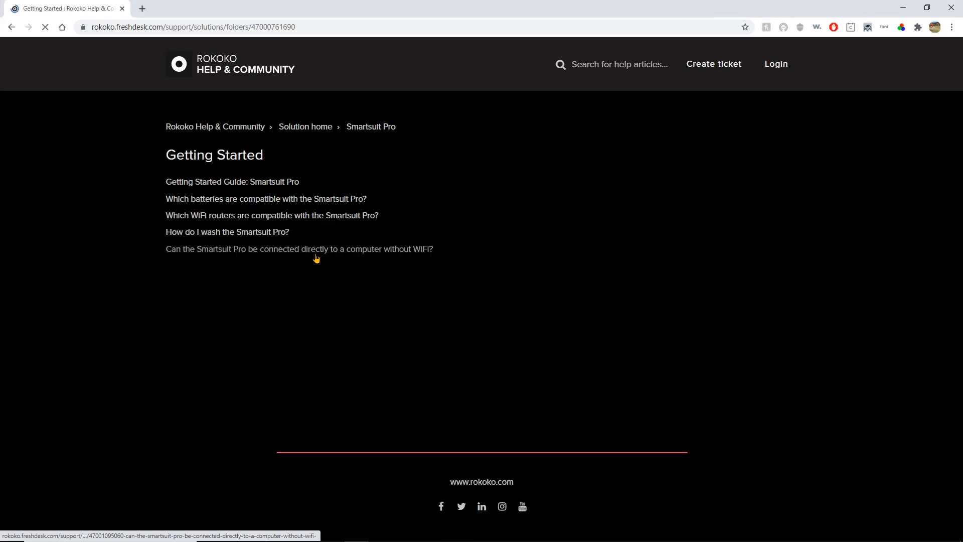
pyautogui.click(265, 198)
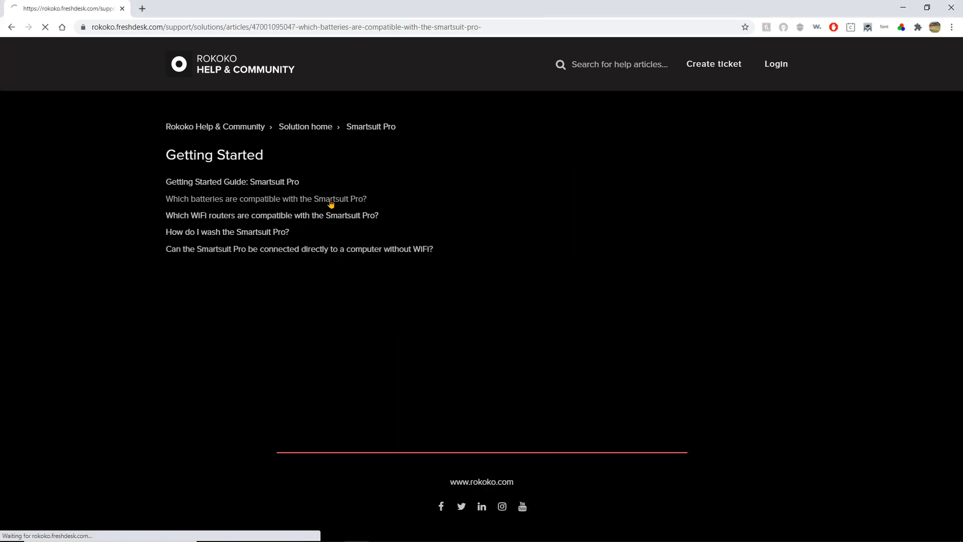
pyautogui.click(265, 199)
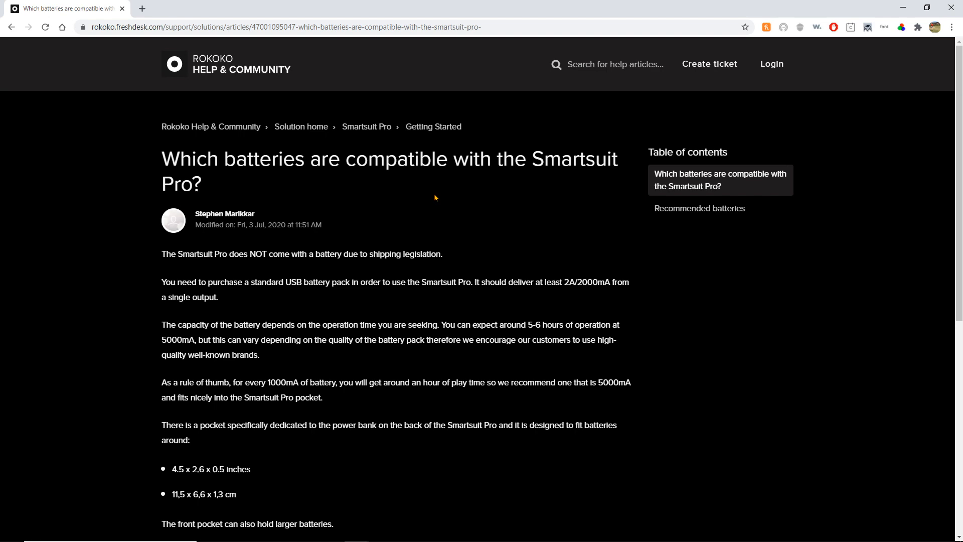
pyautogui.scroll(-3)
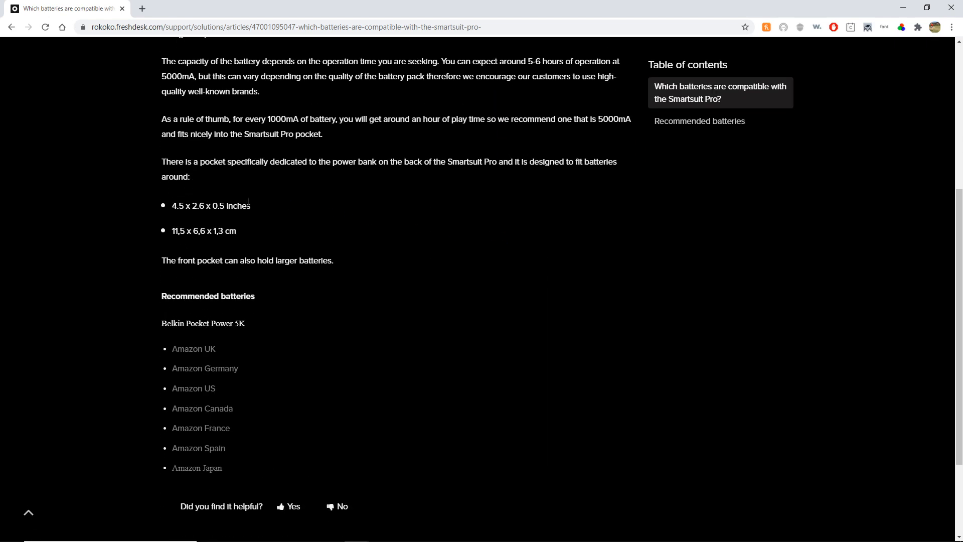
pyautogui.scroll(-3)
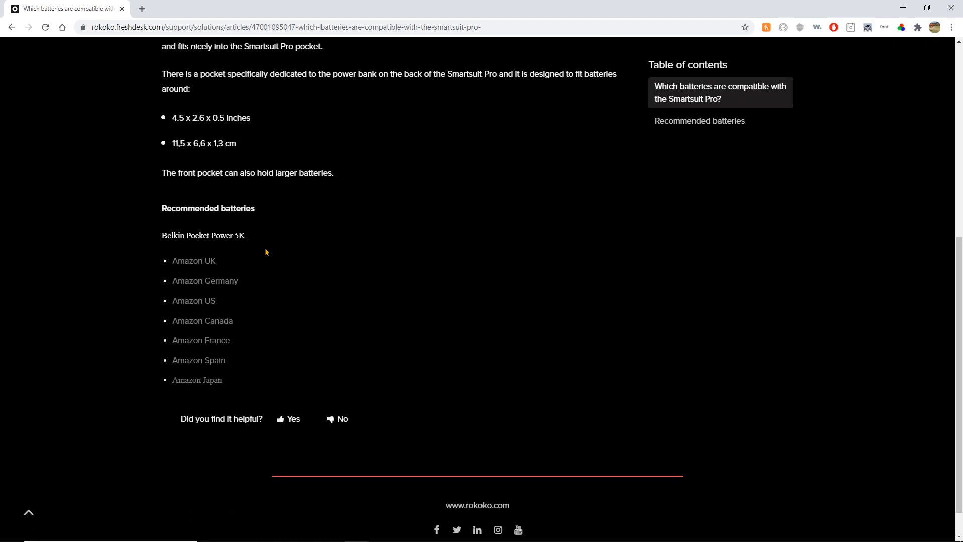
pyautogui.scroll(3)
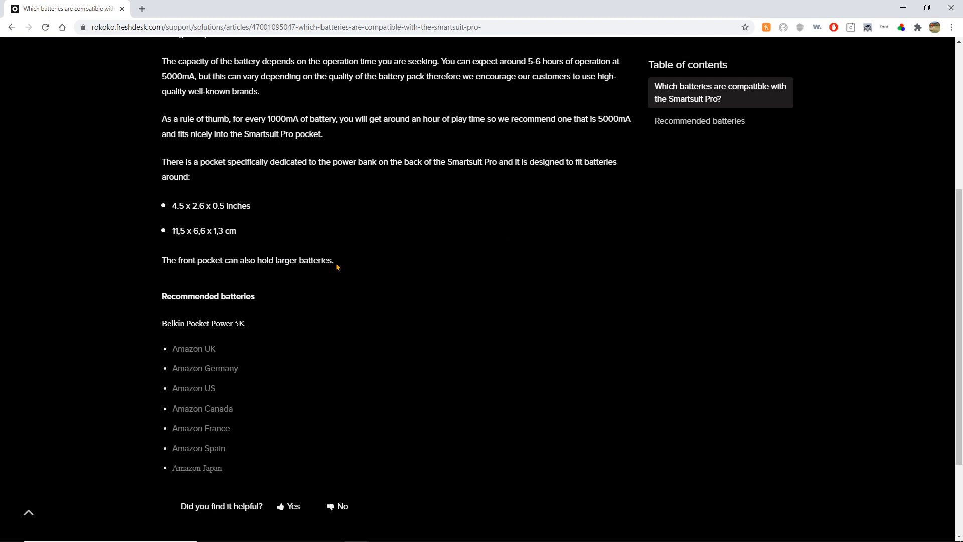
pyautogui.moveTo(418, 266)
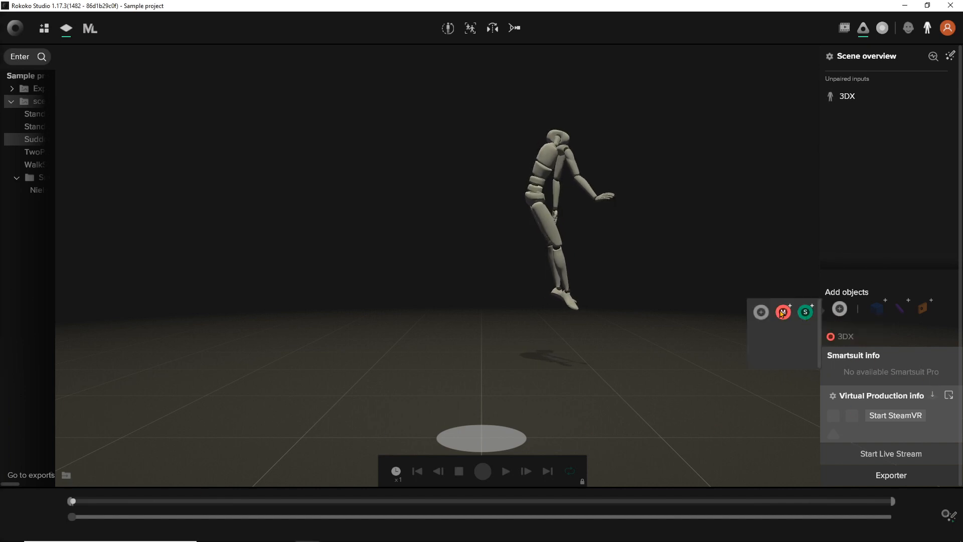
# Attach the unpaired 3DX input to actor Mike and run a straight-pose calibration
pyautogui.click(783, 312)
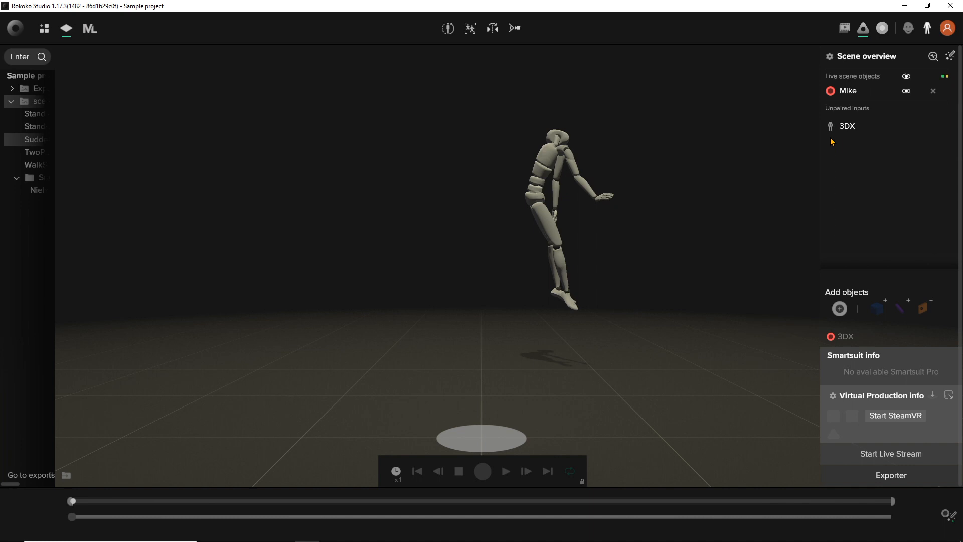
pyautogui.click(483, 472)
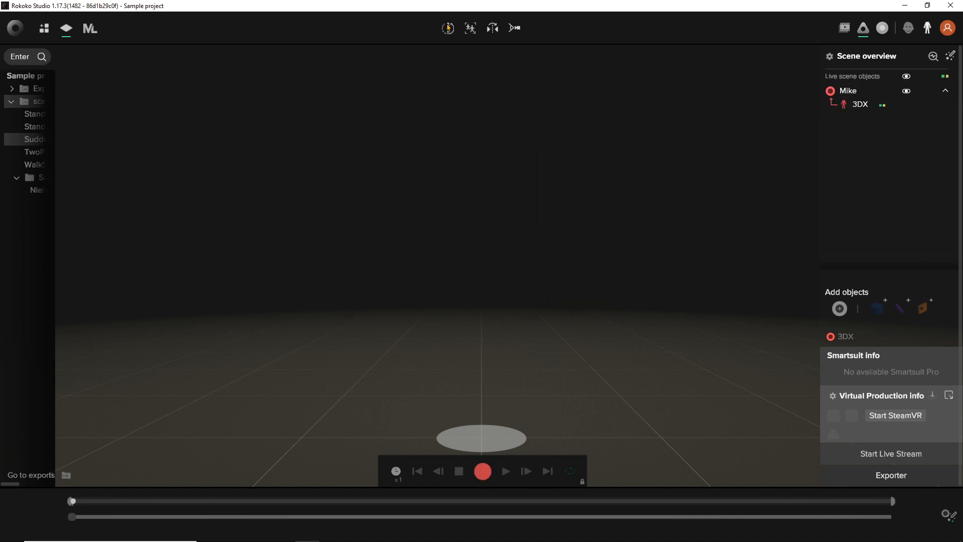
pyautogui.click(447, 28)
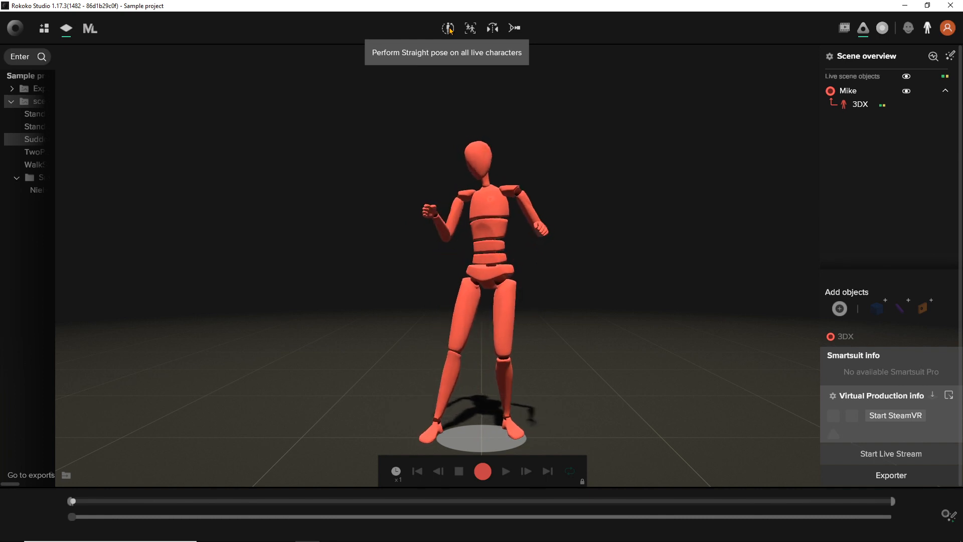
pyautogui.click(448, 28)
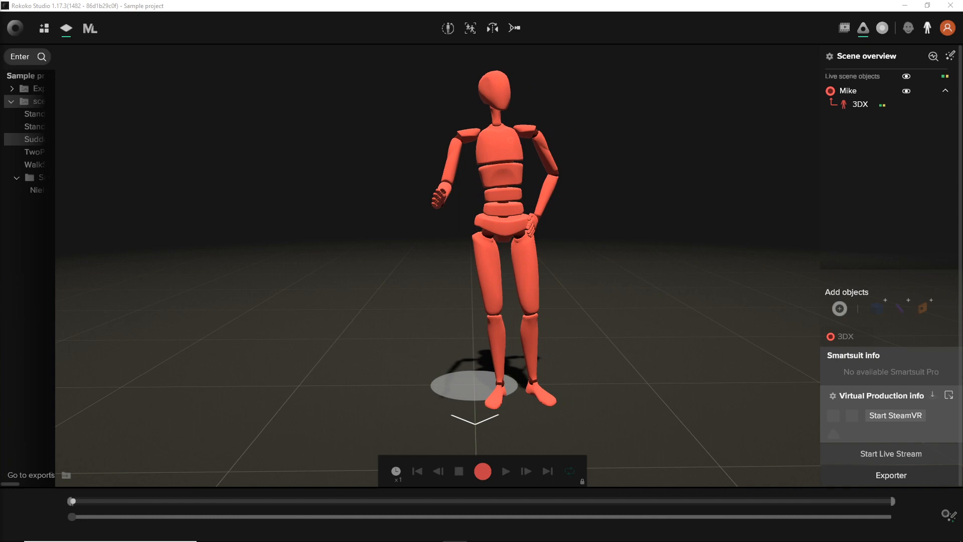
# Review a new actor profile's detailed measurements with the female body type, then discard it unsaved
pyautogui.click(43, 28)
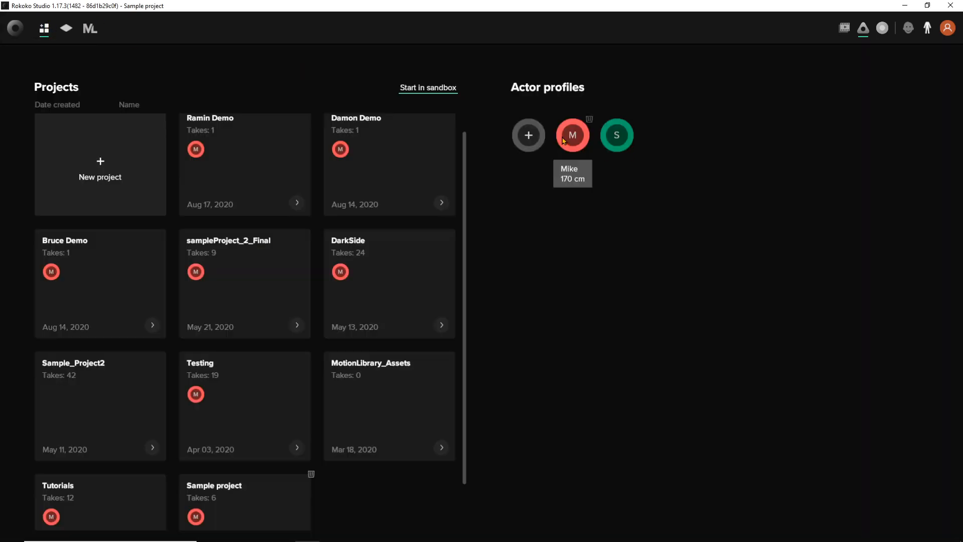
pyautogui.click(528, 136)
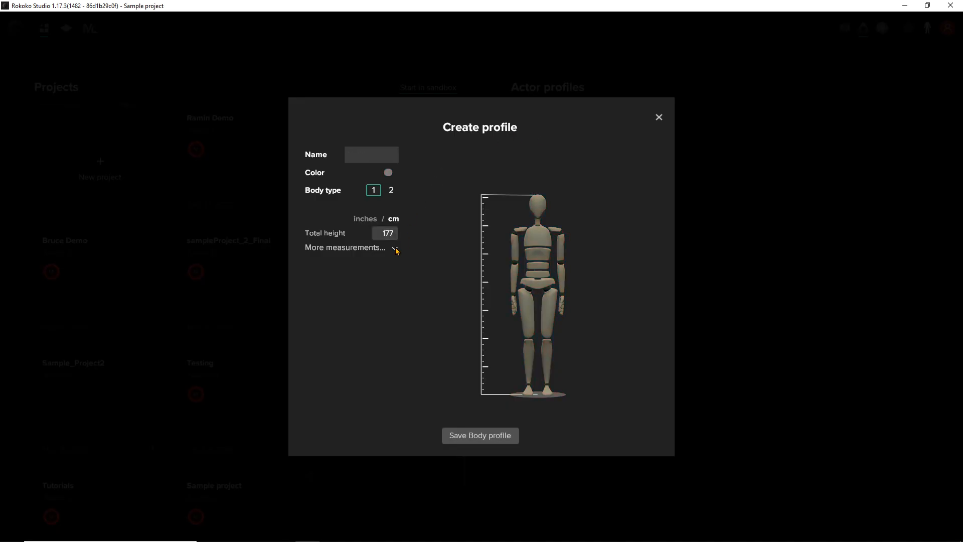
pyautogui.click(346, 247)
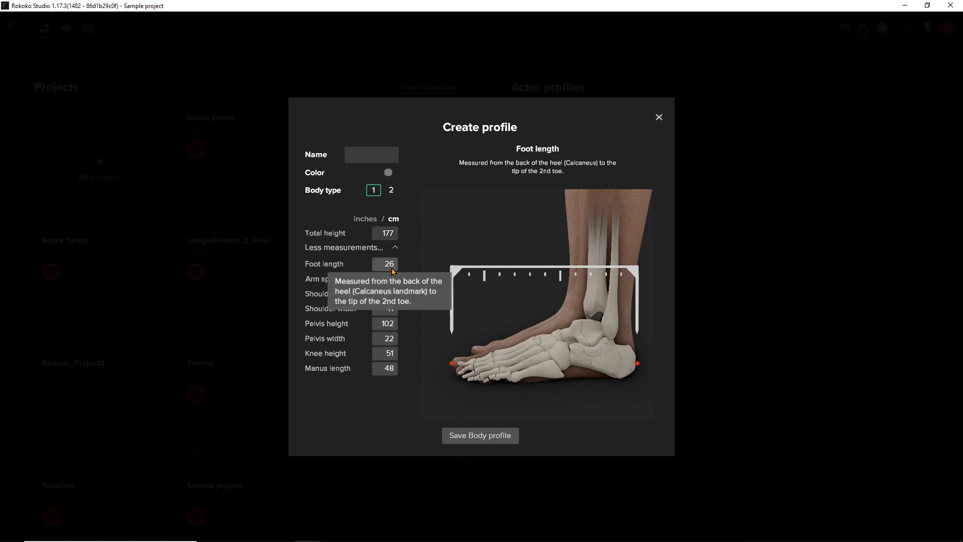
pyautogui.moveTo(389, 338)
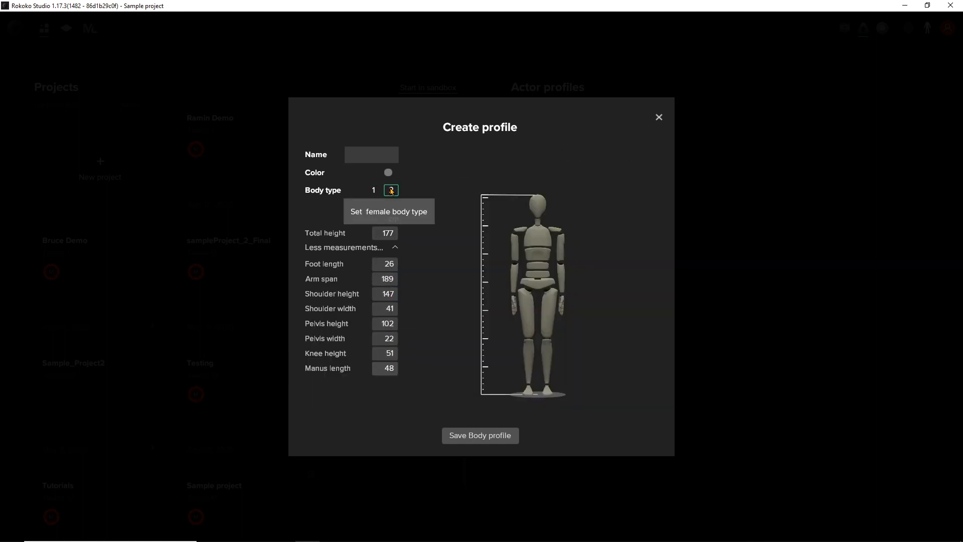
pyautogui.click(390, 190)
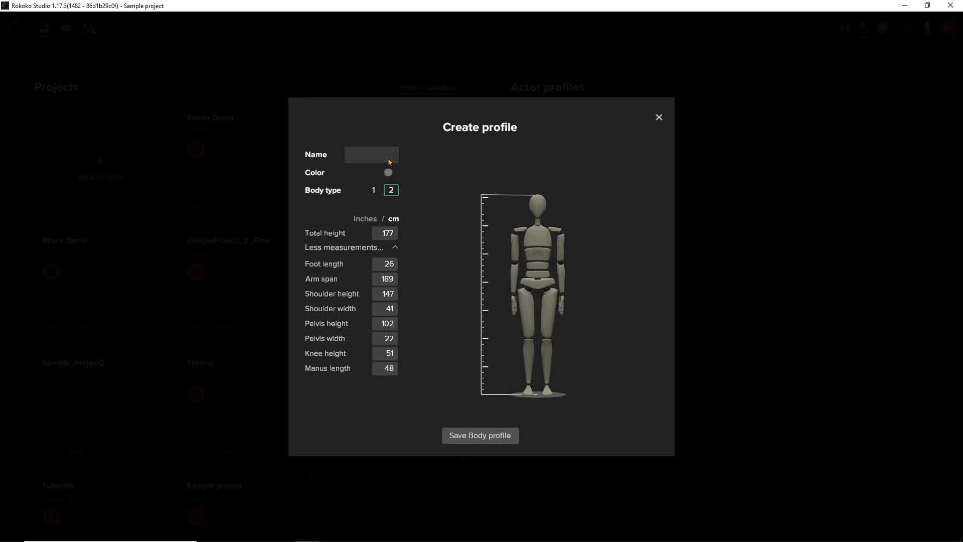
pyautogui.click(373, 189)
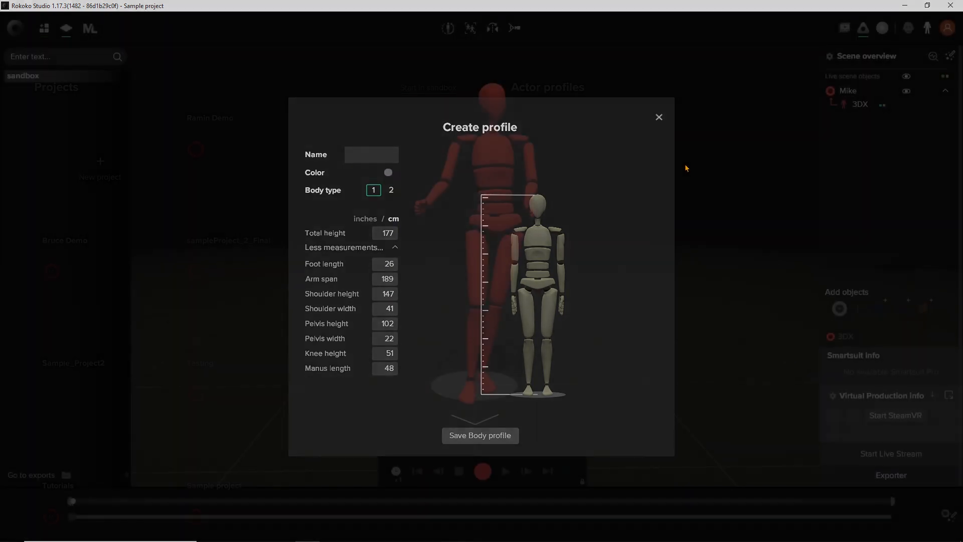
# Load the recorded take-1 of the Demo project for playback
pyautogui.click(658, 116)
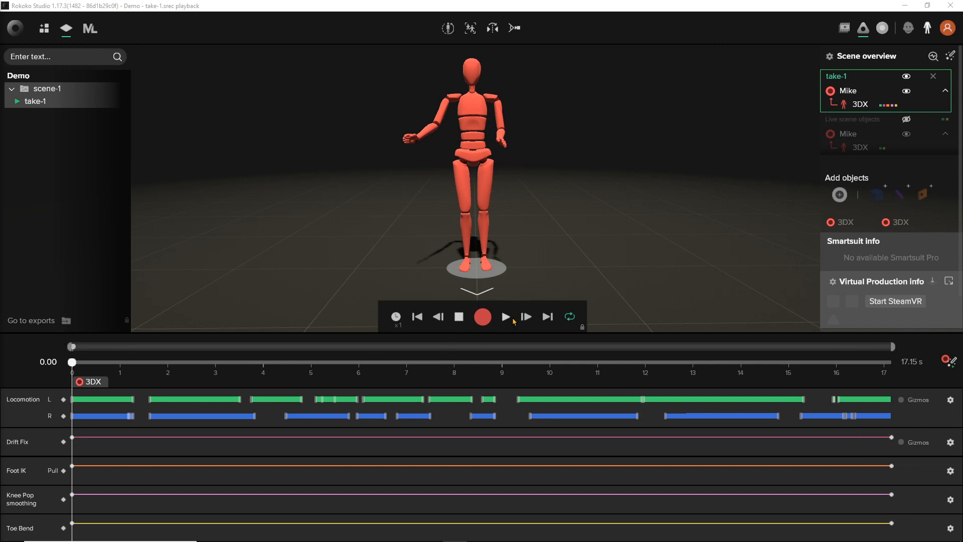
# Start the live stream so the mime character in the theater preview follows the performer
pyautogui.click(505, 317)
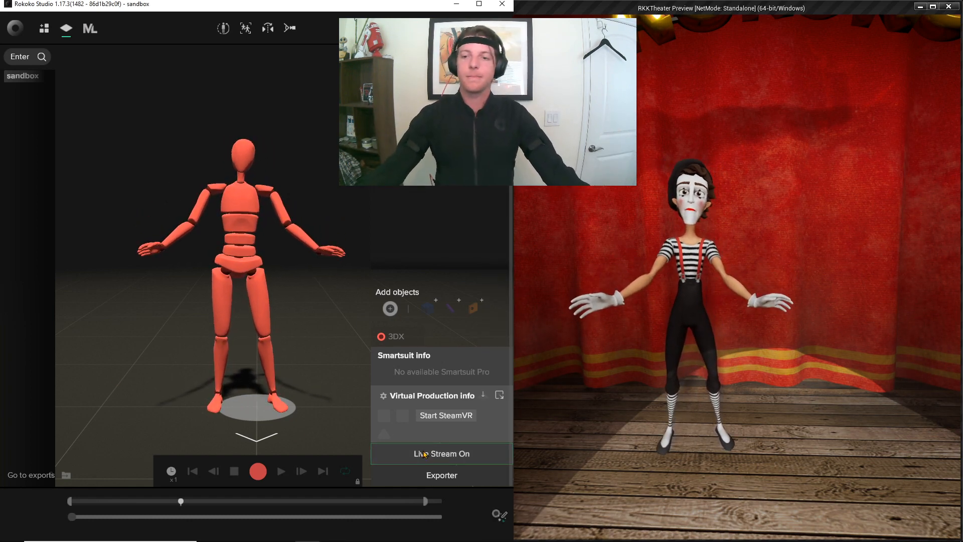
# Select actor Mike in the Scene overview to show his sensor info panel and body diagram
pyautogui.click(440, 453)
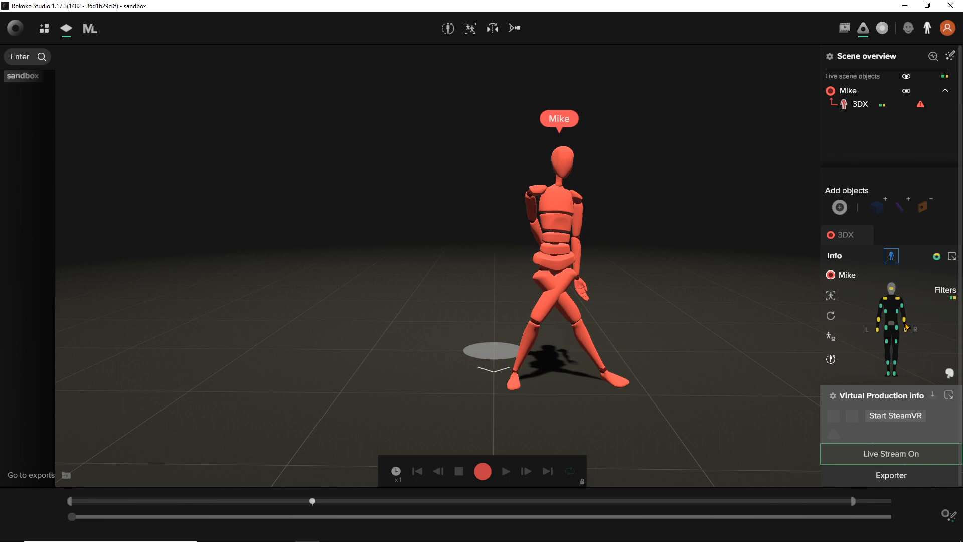
# Recalibrate Mike's live character with a Straight pose, holding through the countdown until Ready
pyautogui.click(447, 28)
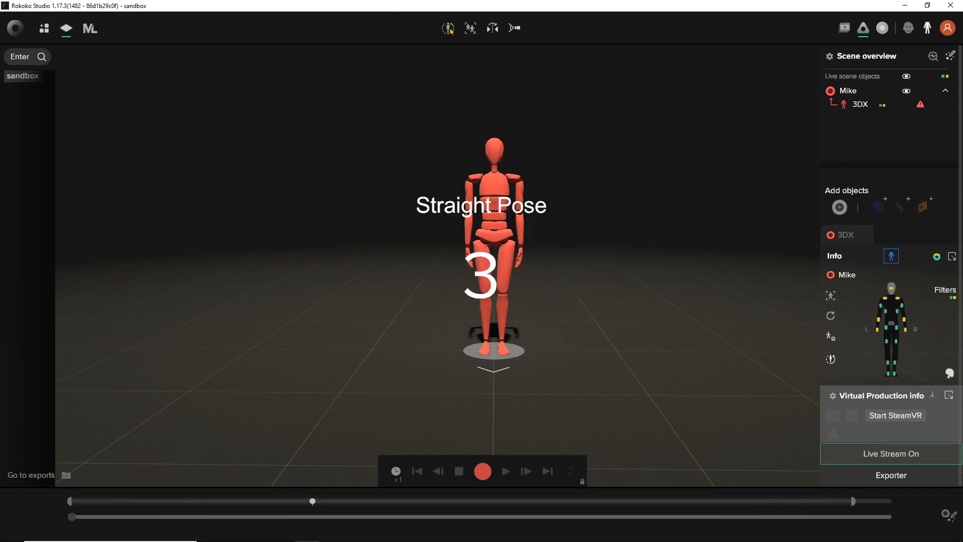
pyautogui.moveTo(448, 29)
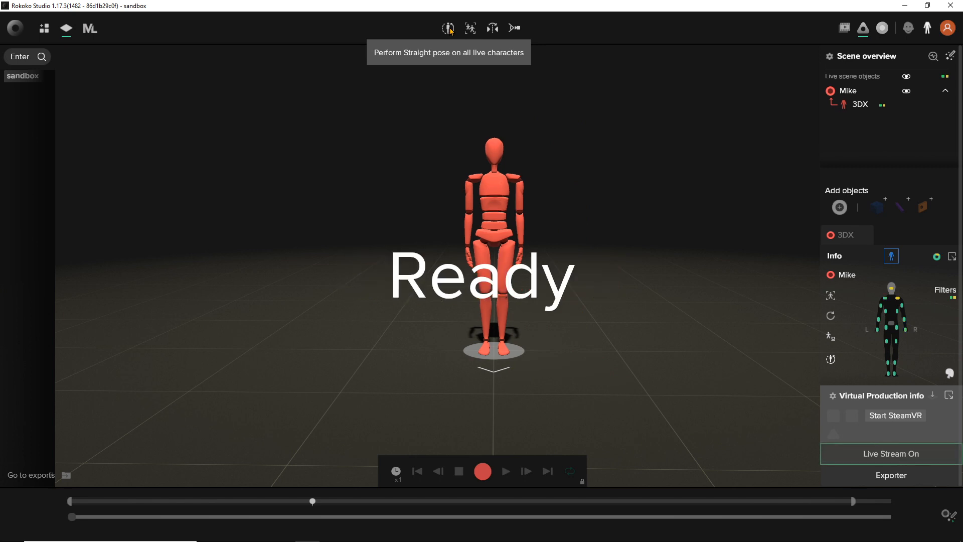
pyautogui.click(448, 28)
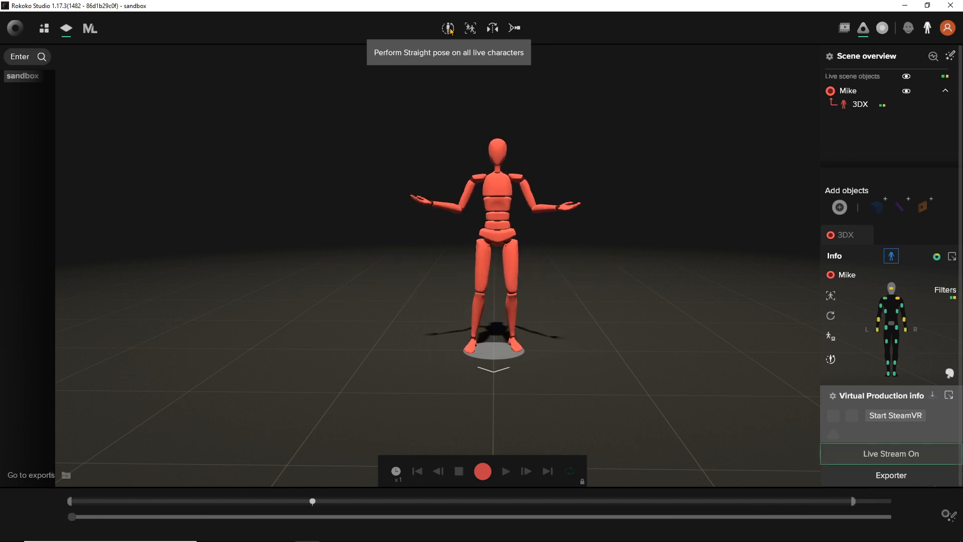
pyautogui.click(448, 29)
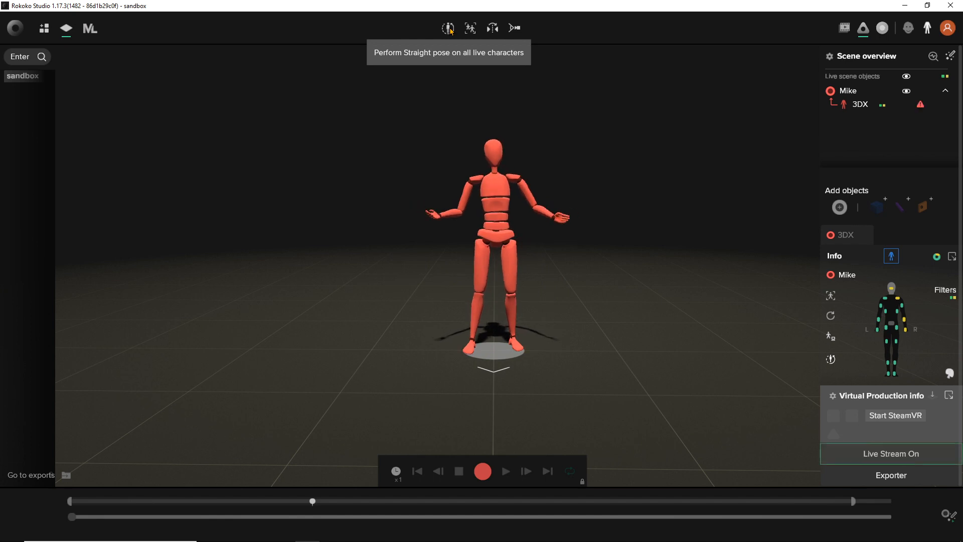
pyautogui.click(447, 28)
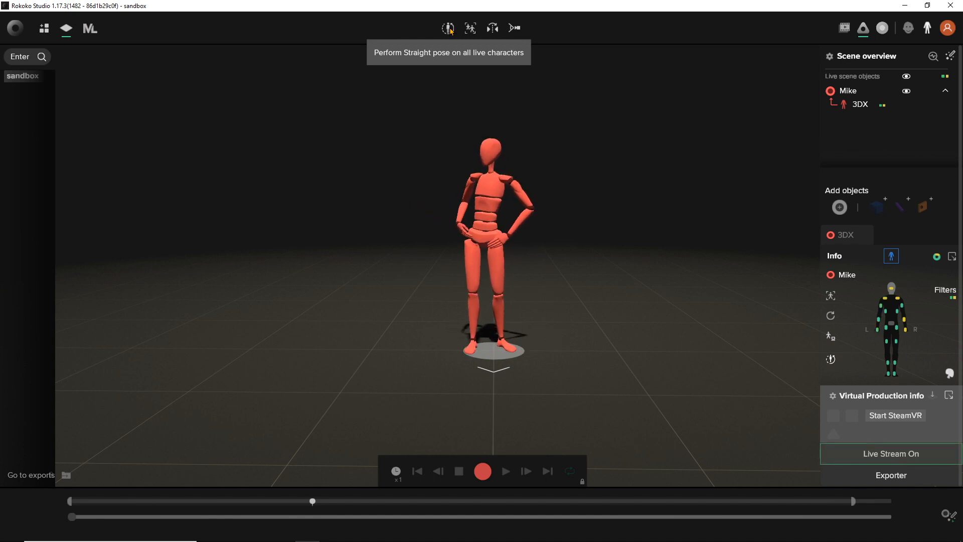
pyautogui.click(448, 28)
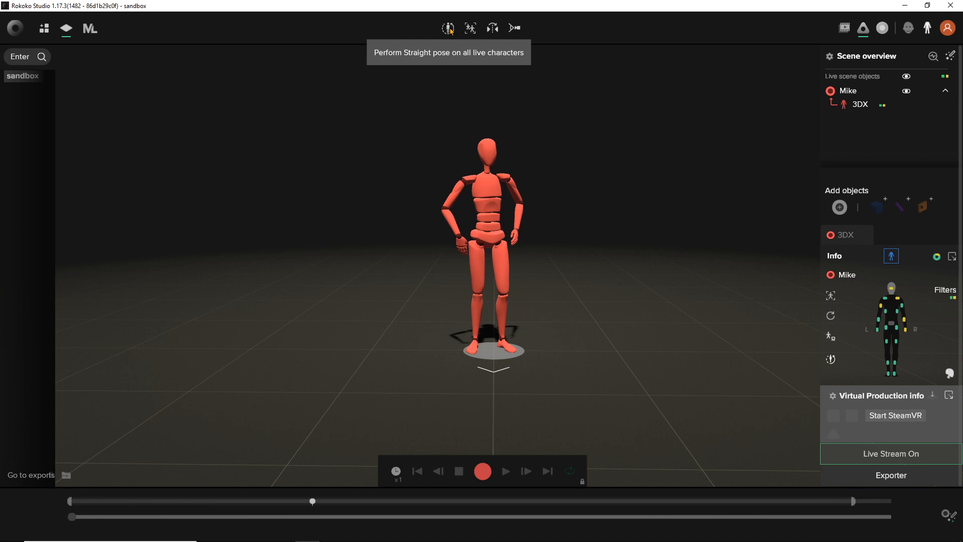
pyautogui.click(447, 28)
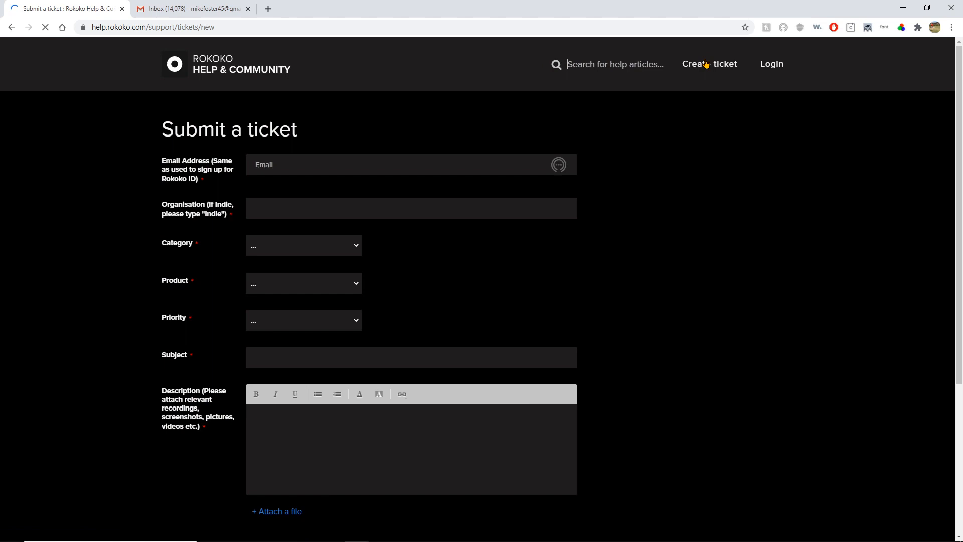
pyautogui.moveTo(740, 227)
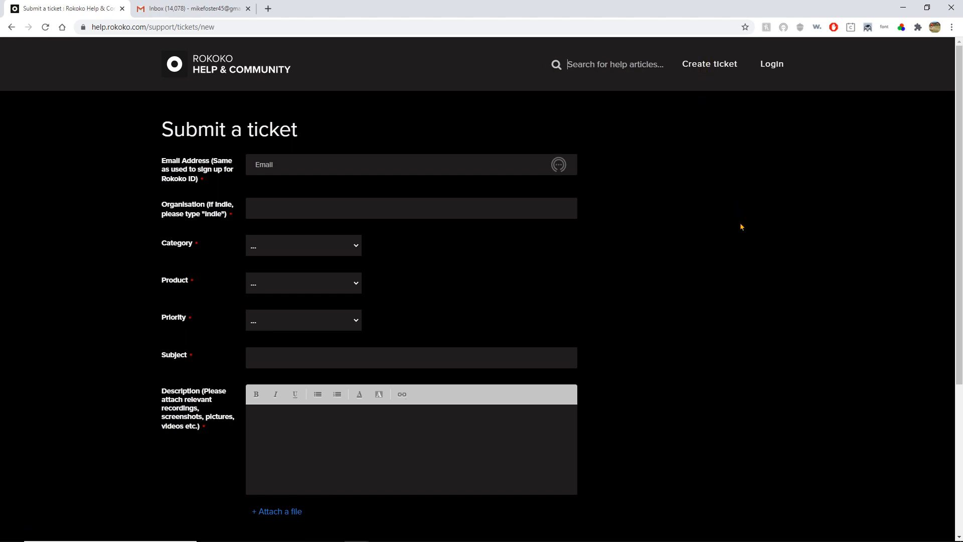
pyautogui.moveTo(738, 232)
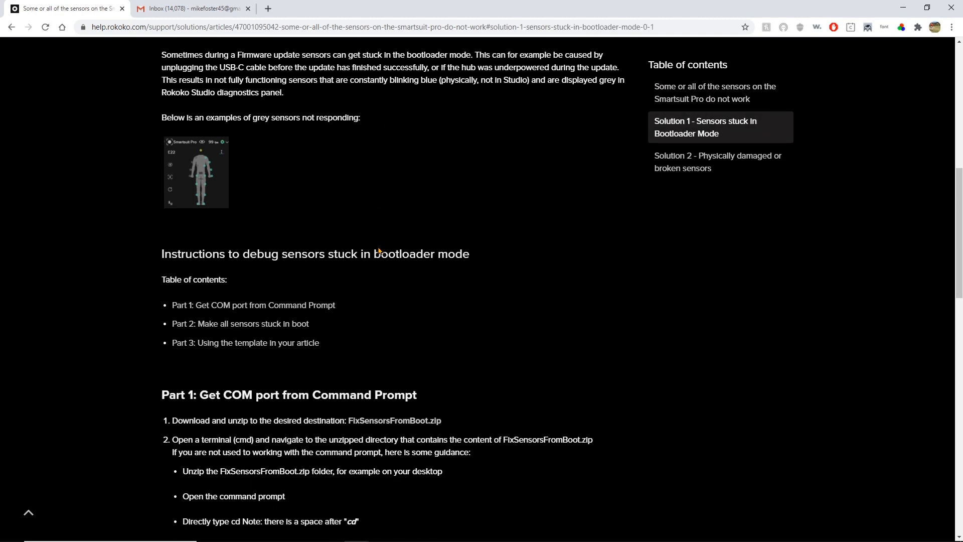
# Scroll the Smartsuit Pro sensors article down to Solution 2 on physically damaged sensors
pyautogui.scroll(-3)
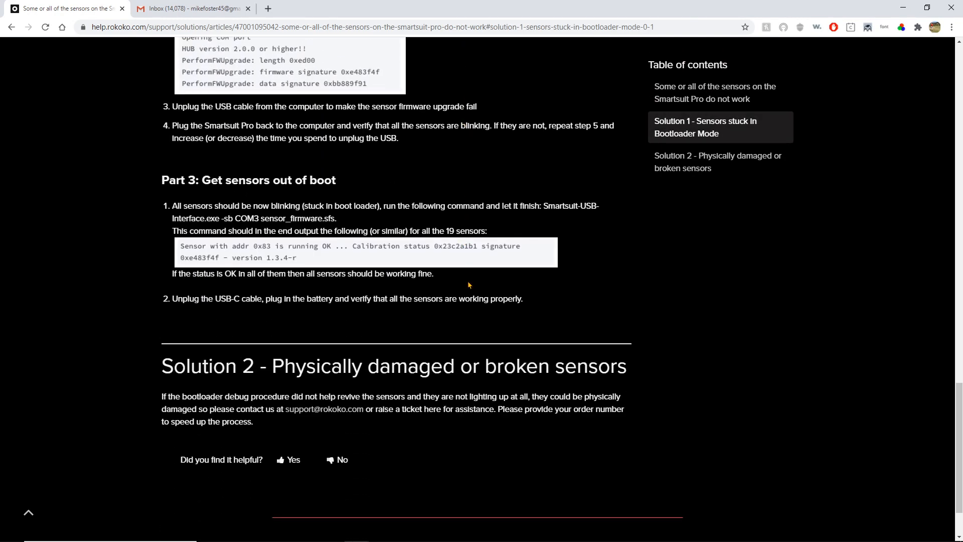